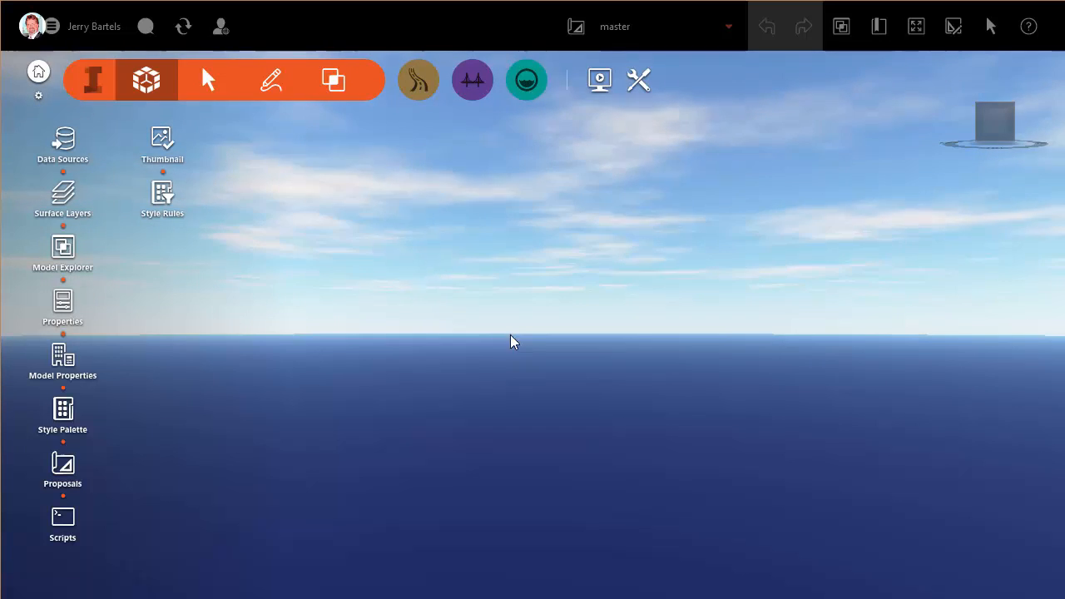
Browse the Style Palette through the 3D Model, Material, Pipeline and Road style categories.
left_click(63, 408)
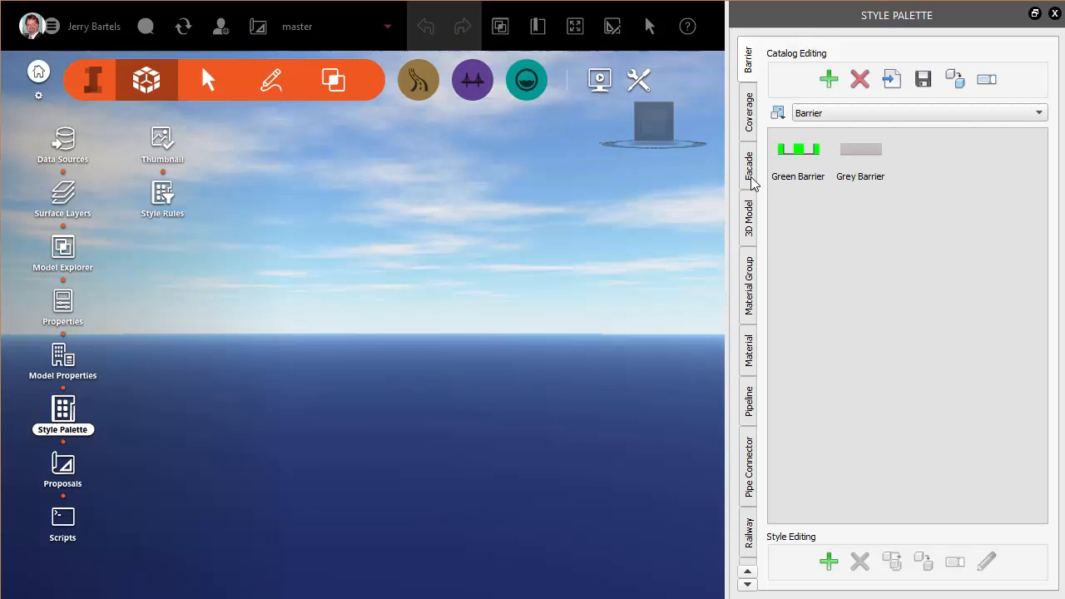
left_click(747, 216)
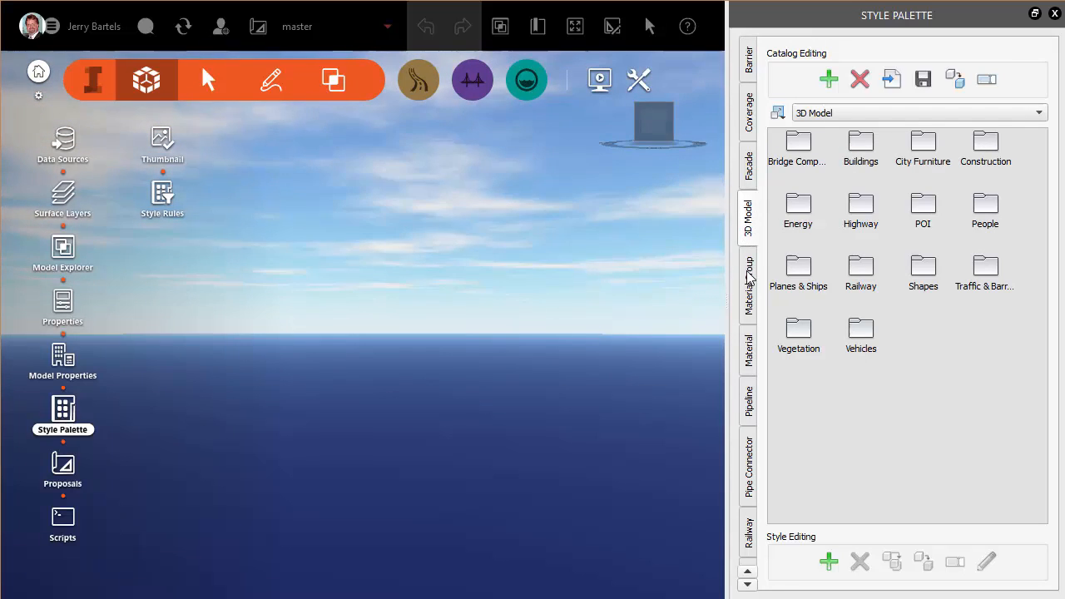
left_click(747, 348)
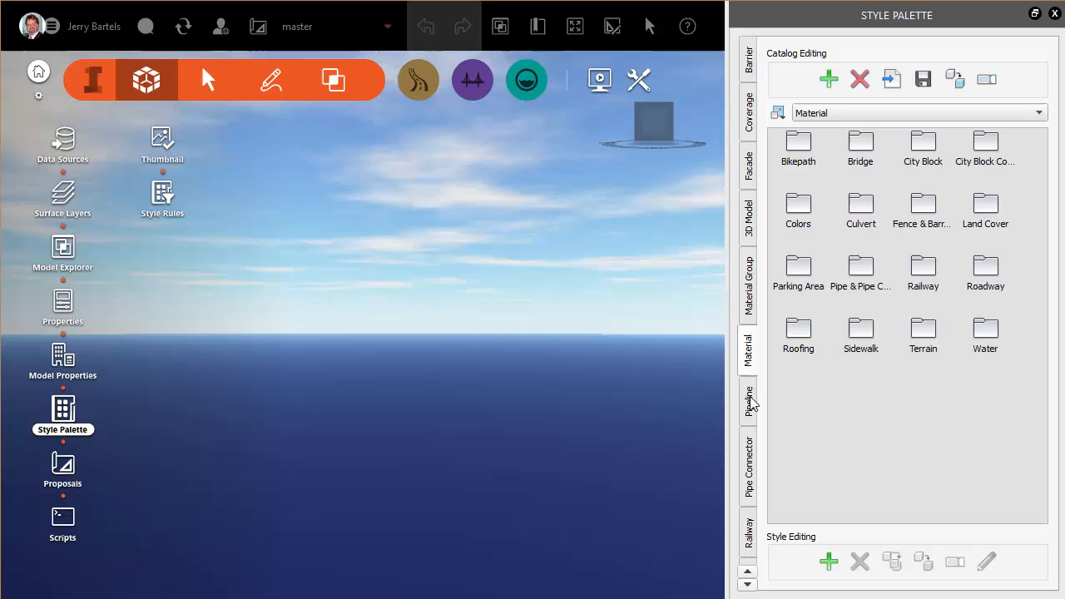
left_click(747, 404)
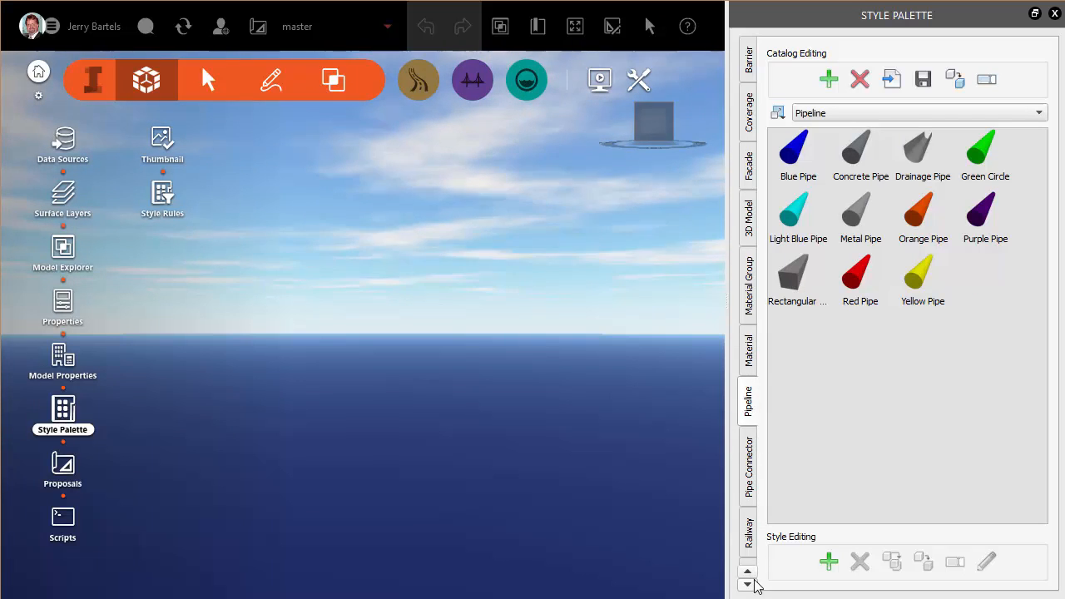
left_click(745, 582)
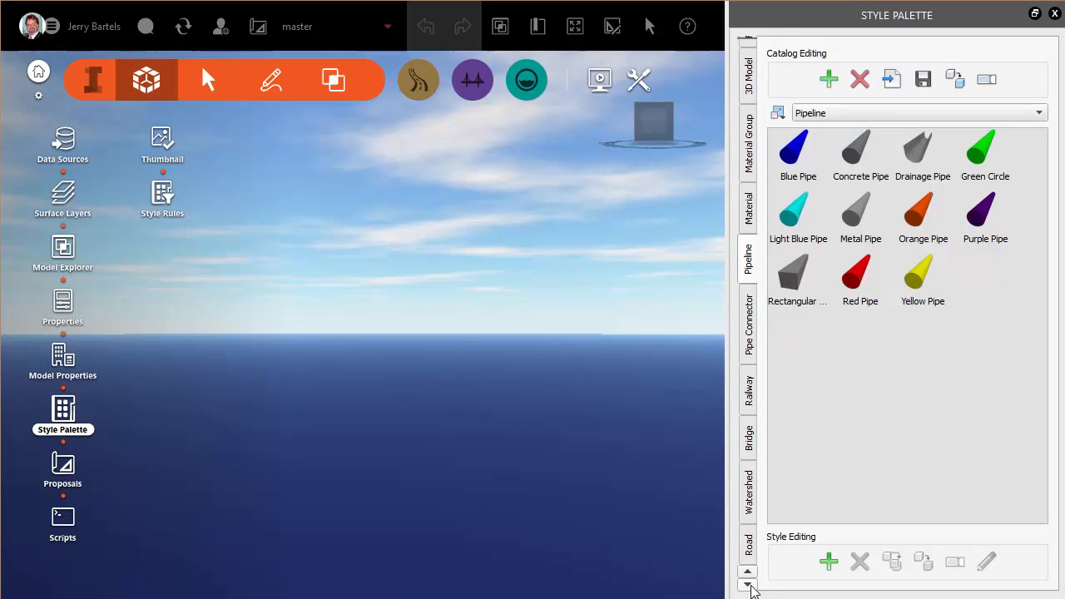
left_click(745, 583)
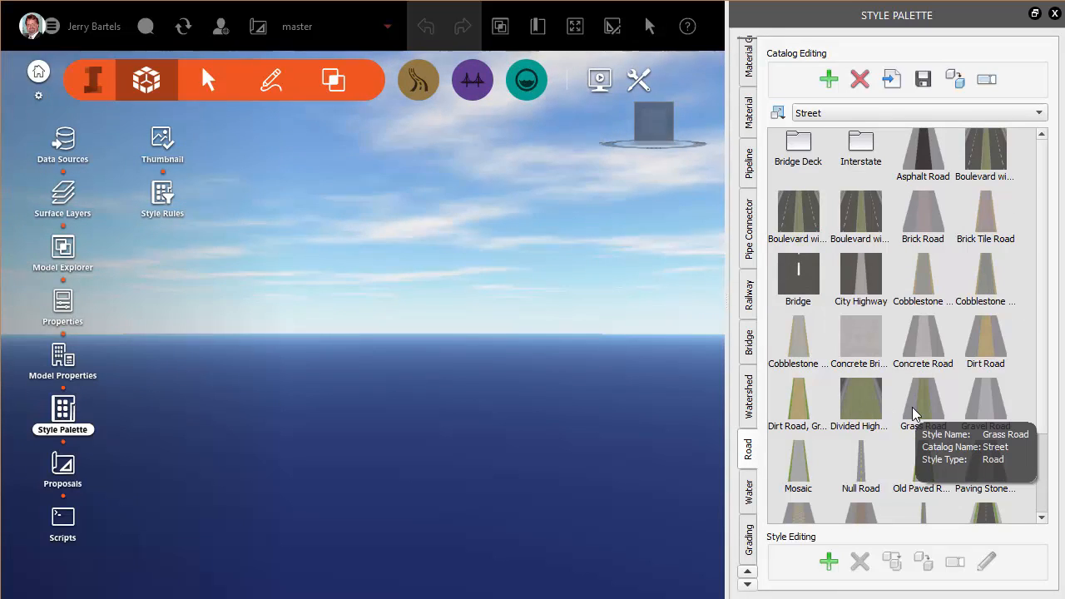
mouse_move(890, 375)
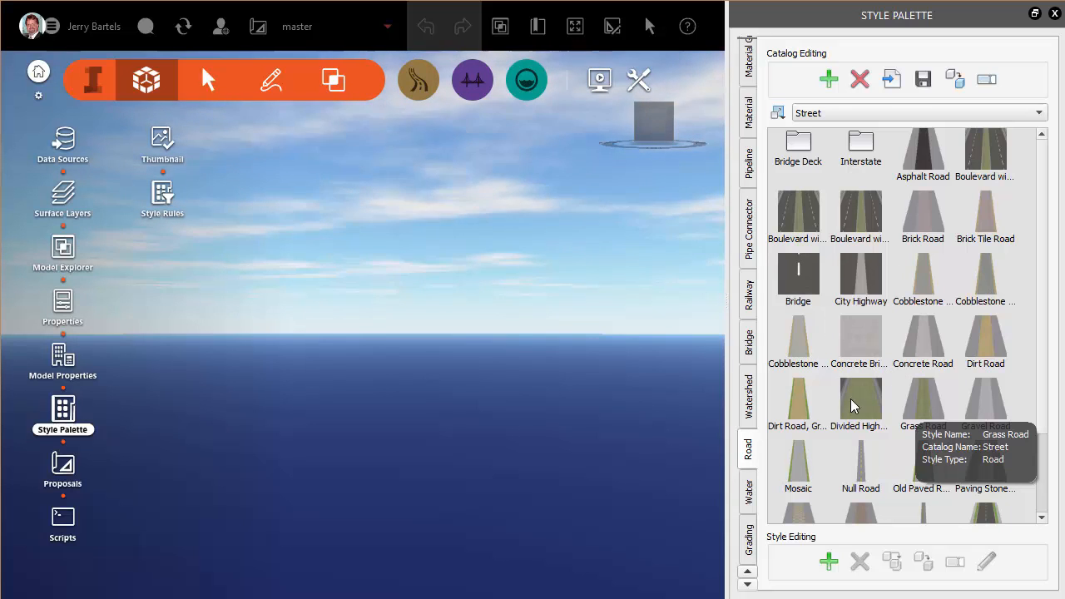
mouse_move(862, 282)
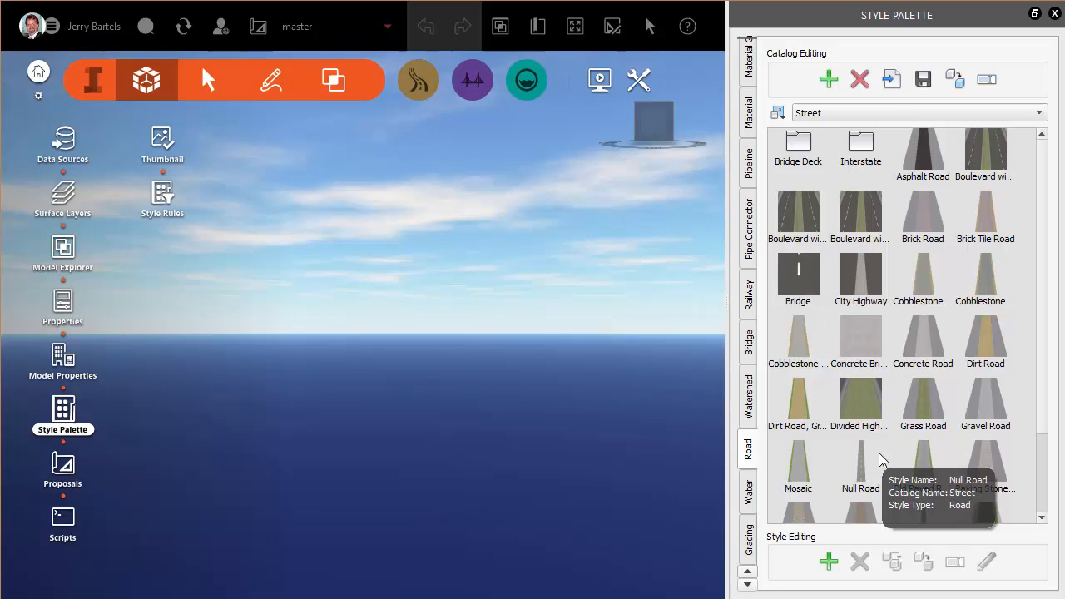
mouse_move(897, 409)
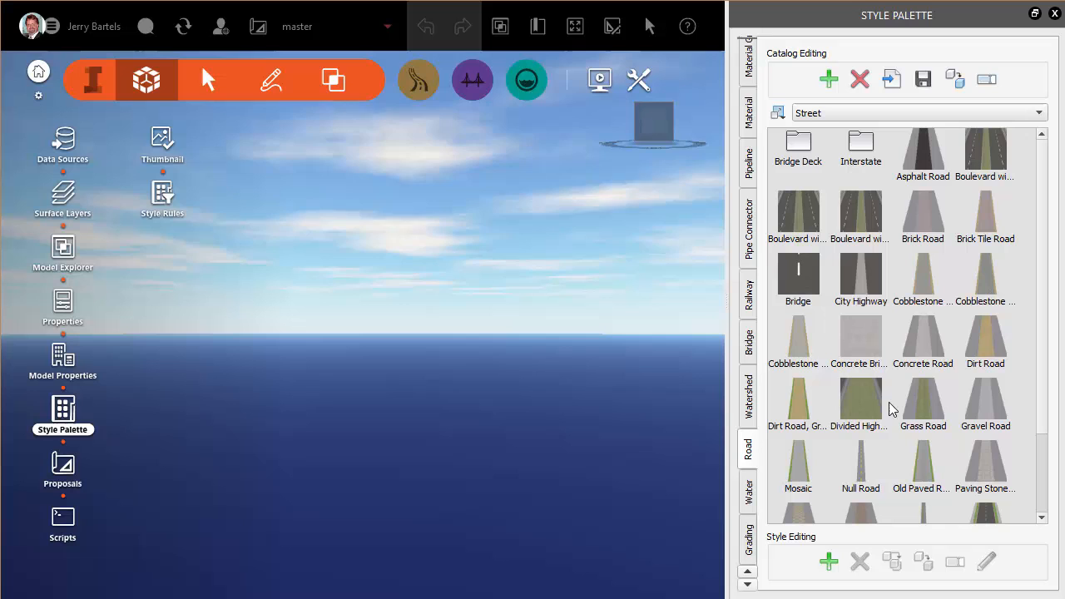
mouse_move(858, 399)
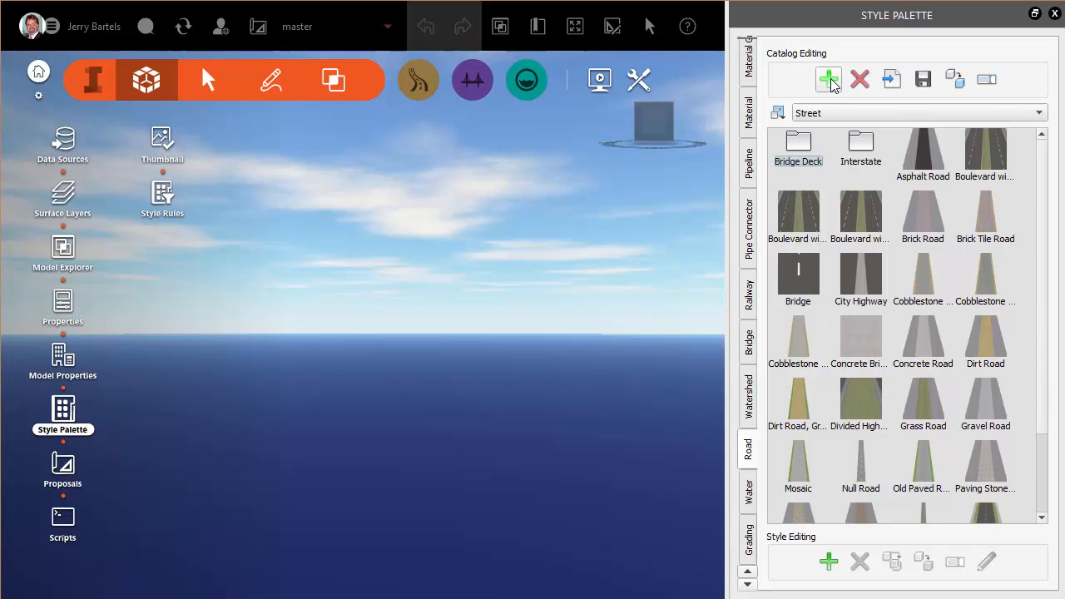
mouse_move(828, 79)
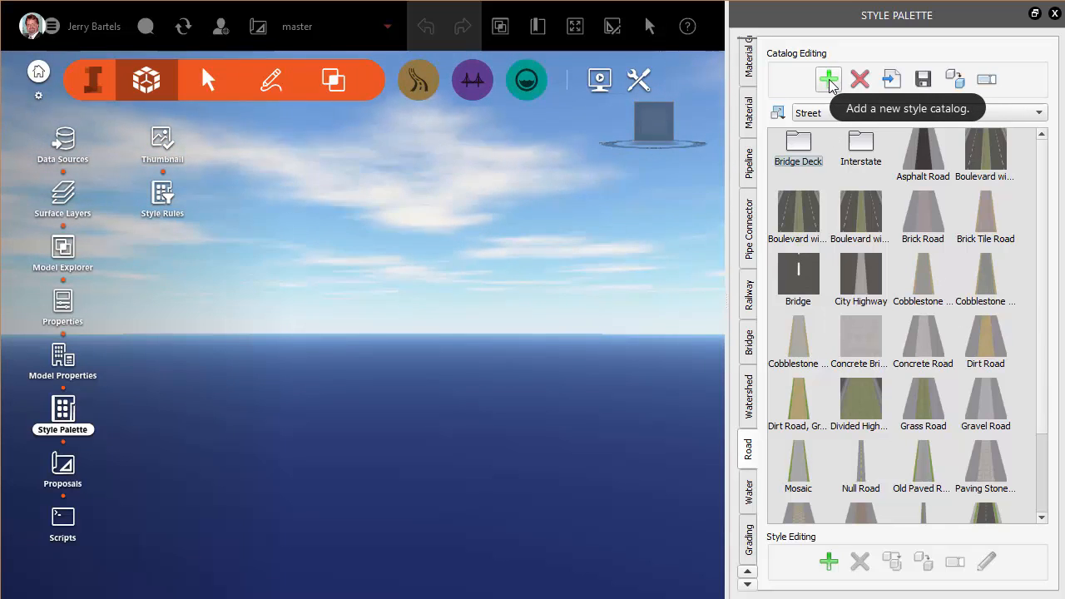
Add a Custom catalog under Street, then select the long-named sidewalk road style to copy.
left_click(828, 79)
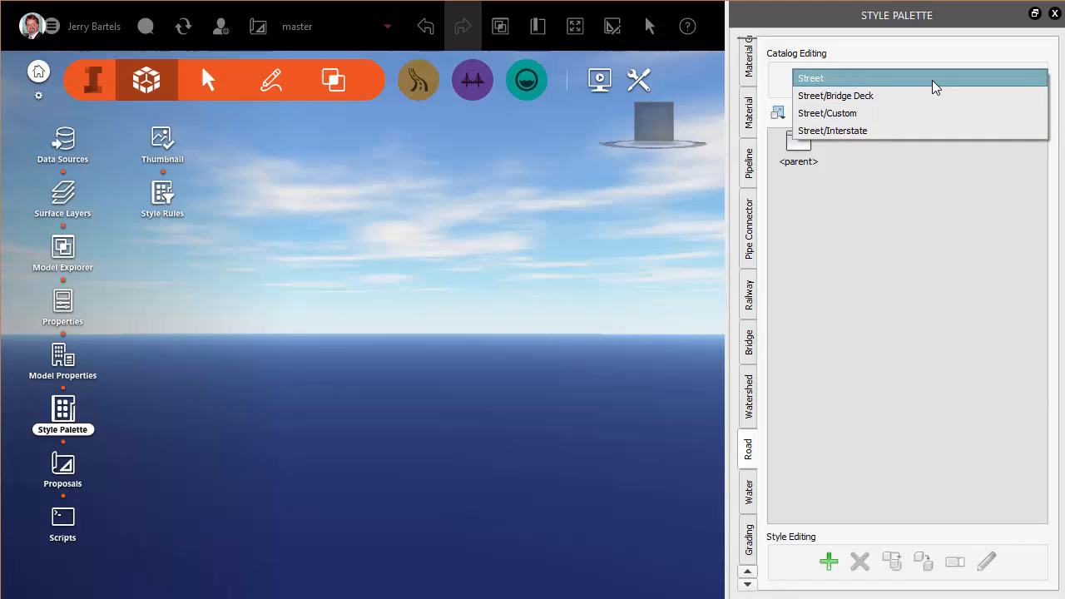
left_click(810, 78)
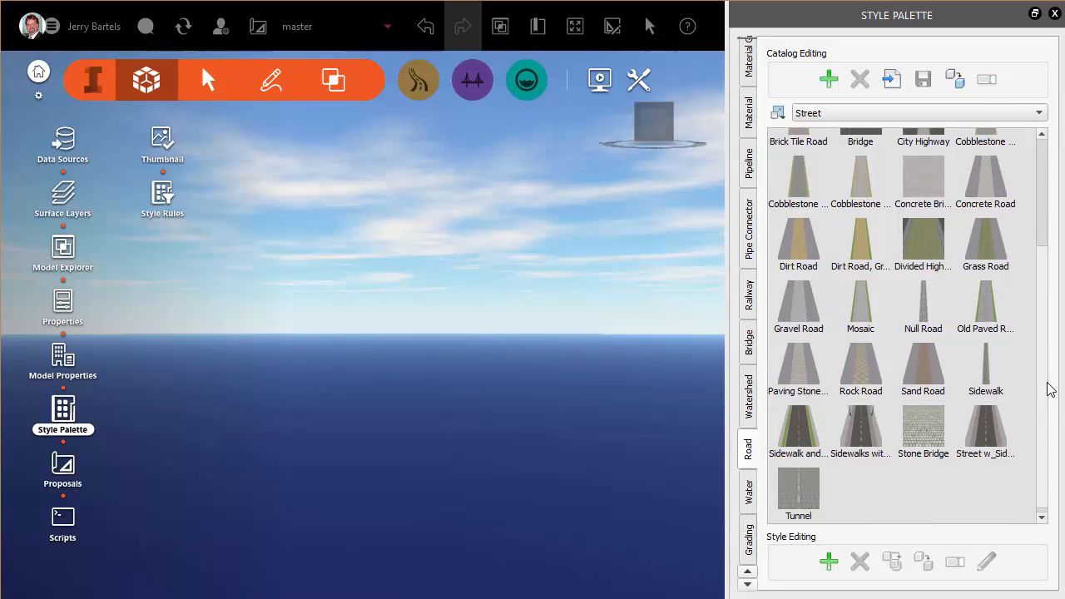
left_click(797, 424)
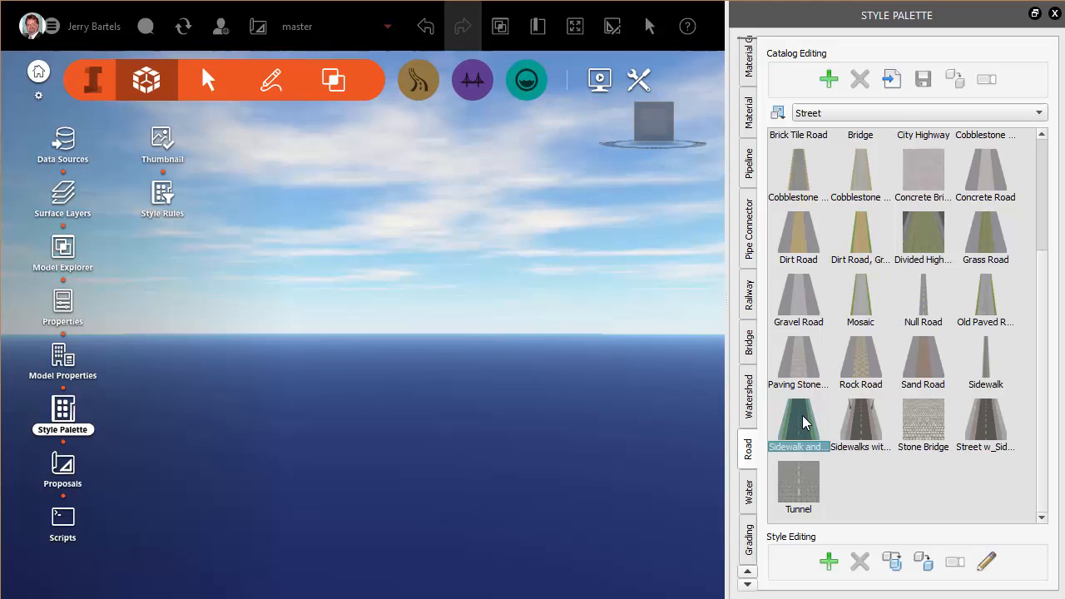
mouse_move(892, 563)
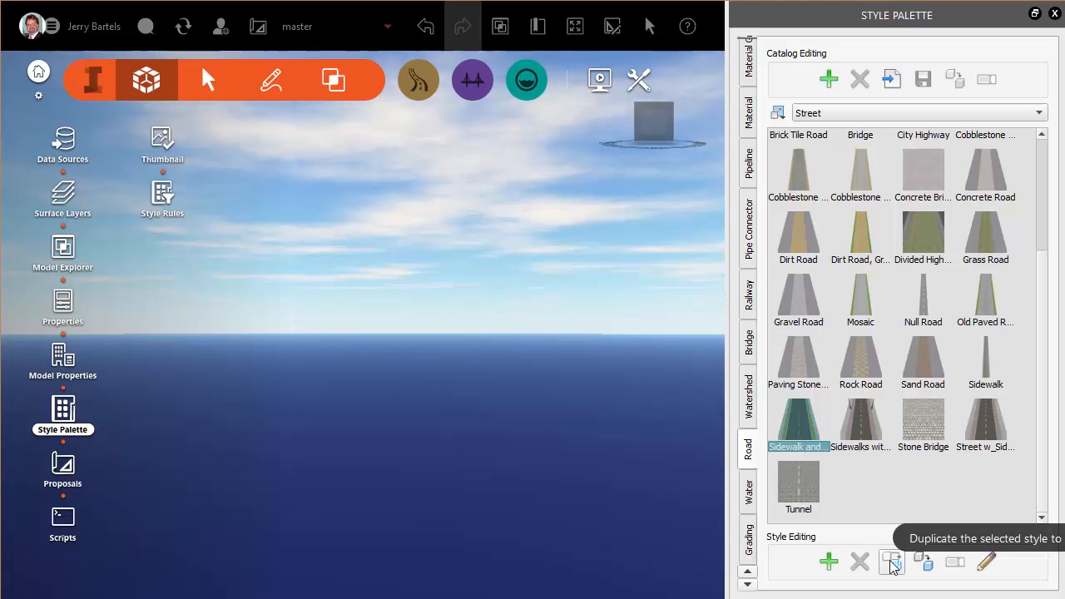
Duplicate the sidewalk road style into the Street/Custom catalog.
left_click(891, 562)
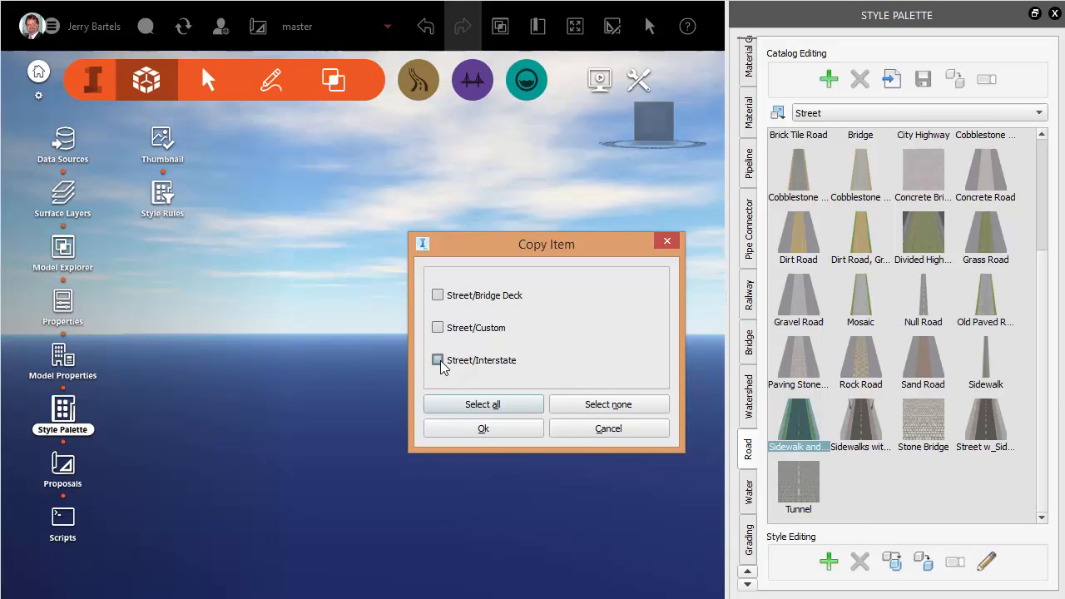
left_click(437, 326)
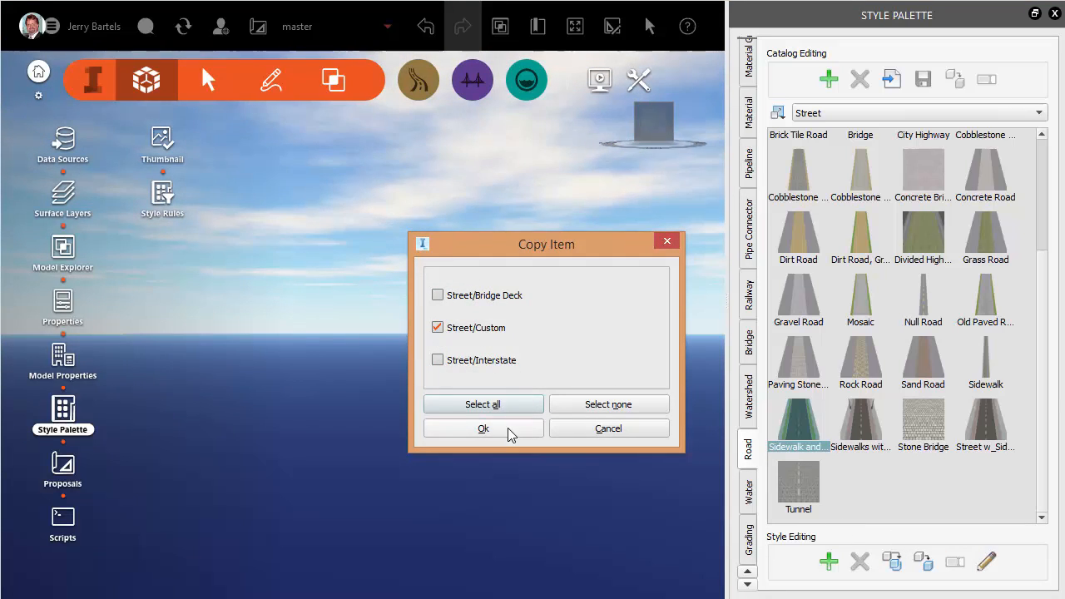
left_click(483, 427)
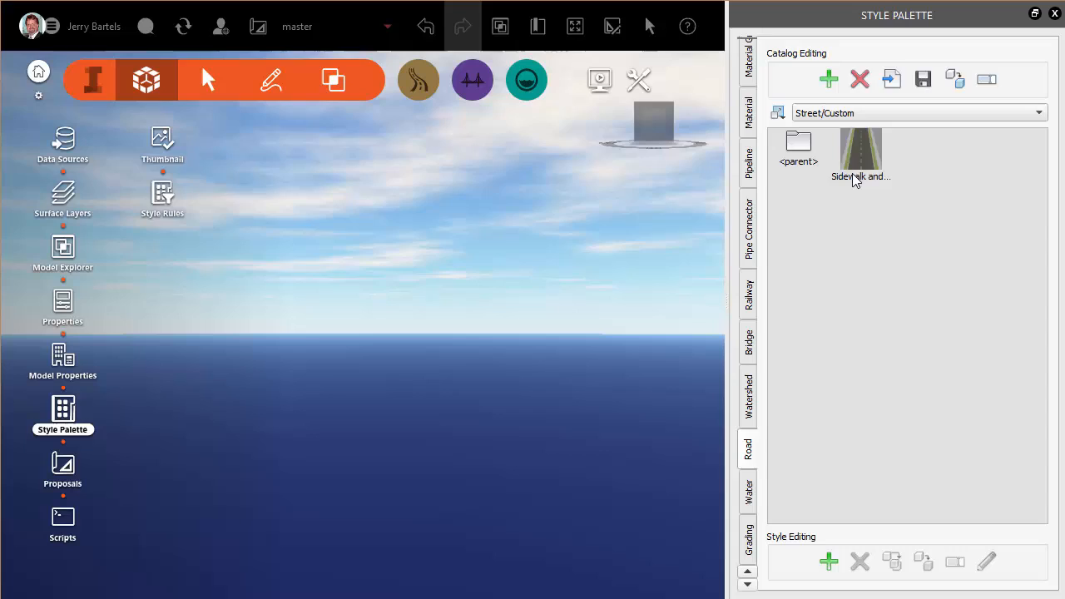
Rename the copied road style in Street/Custom to 'Bike Path'.
double_click(862, 153)
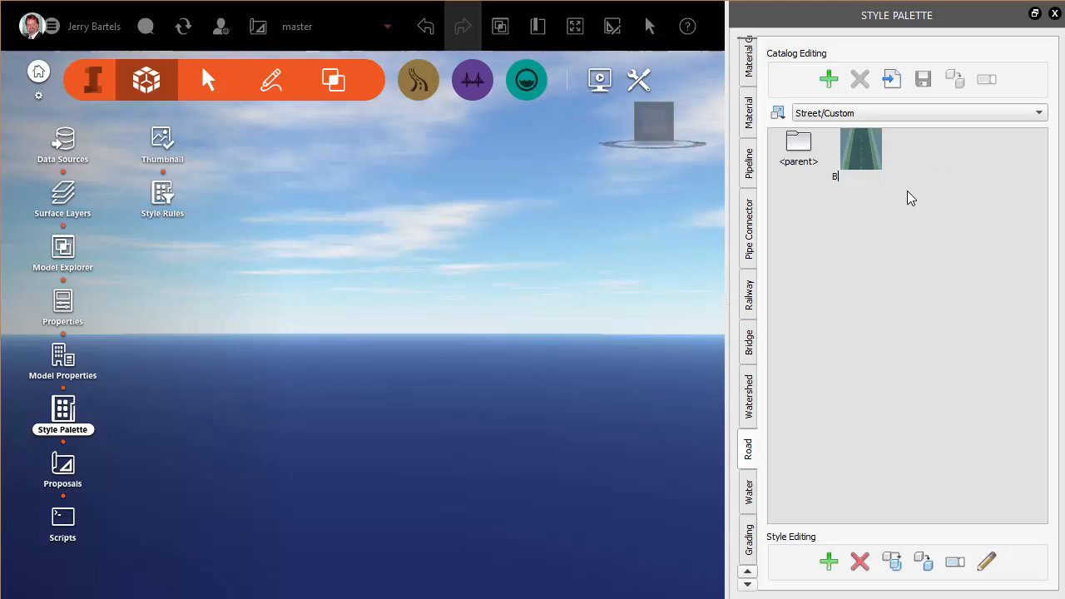
type("Bike Path")
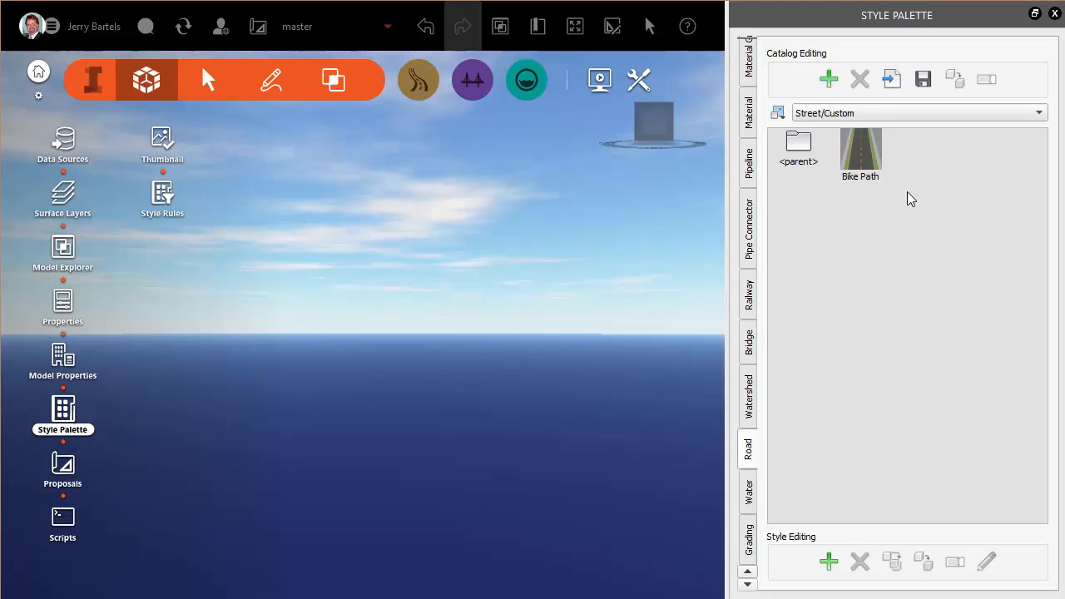
left_click(860, 153)
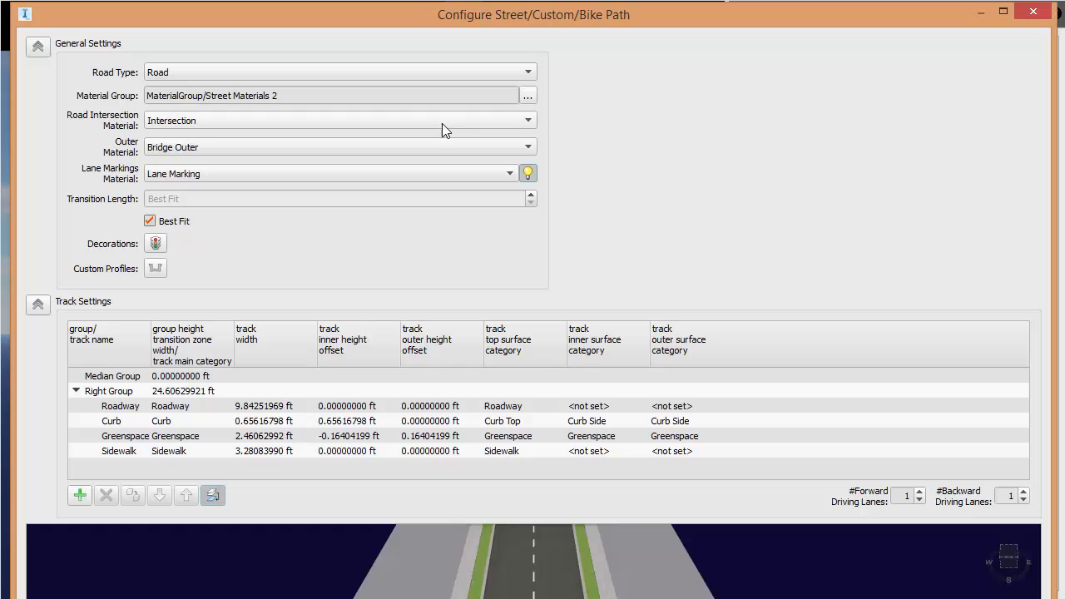
mouse_move(529, 80)
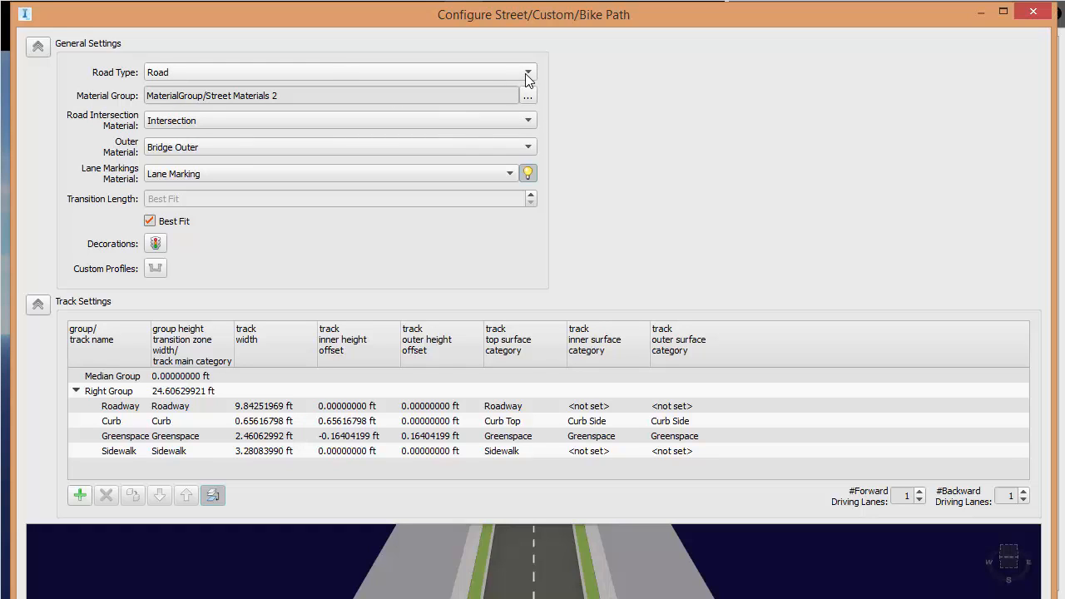
mouse_move(441, 100)
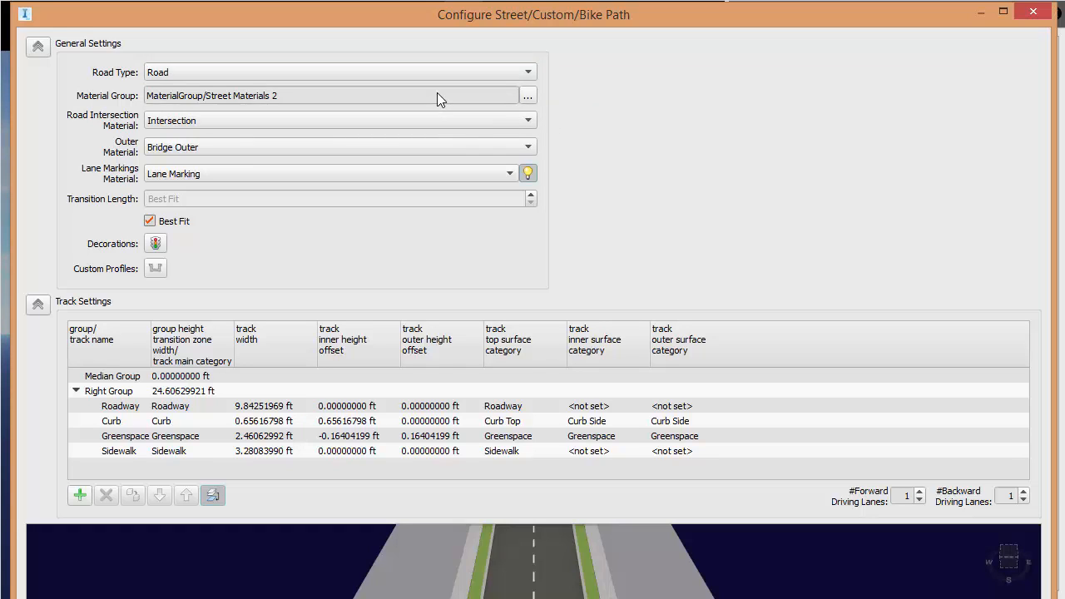
Bring up the material group style chooser for the Bike Path road style.
left_click(527, 95)
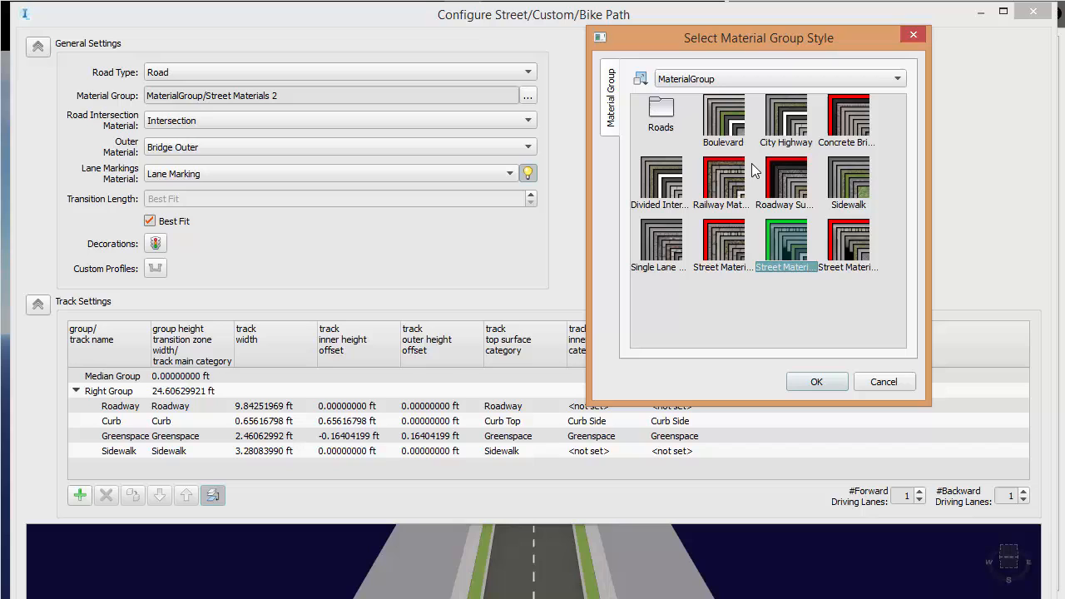
mouse_move(825, 253)
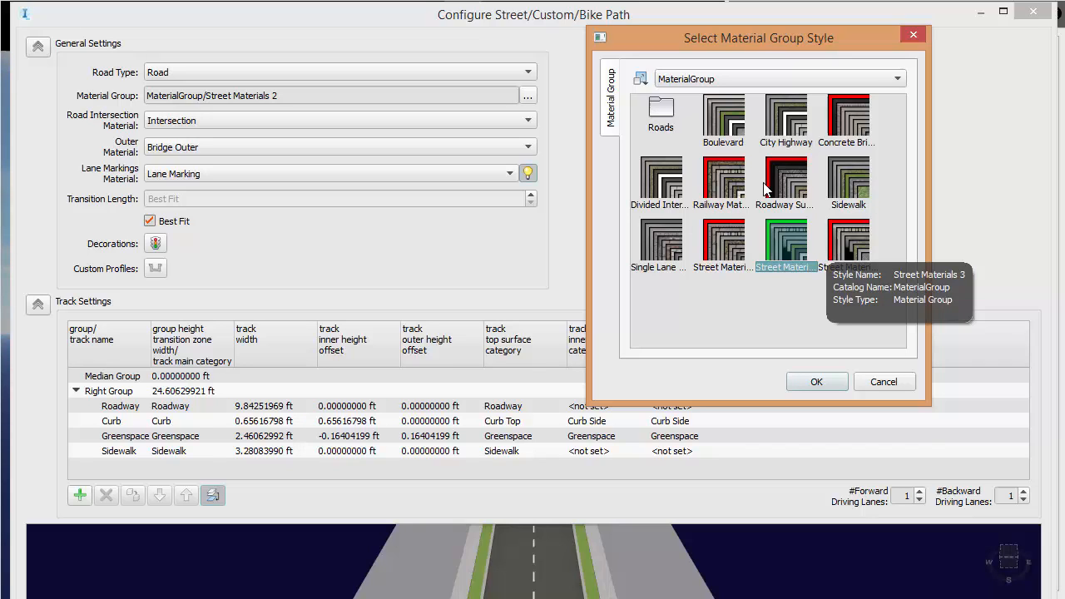
mouse_move(818, 253)
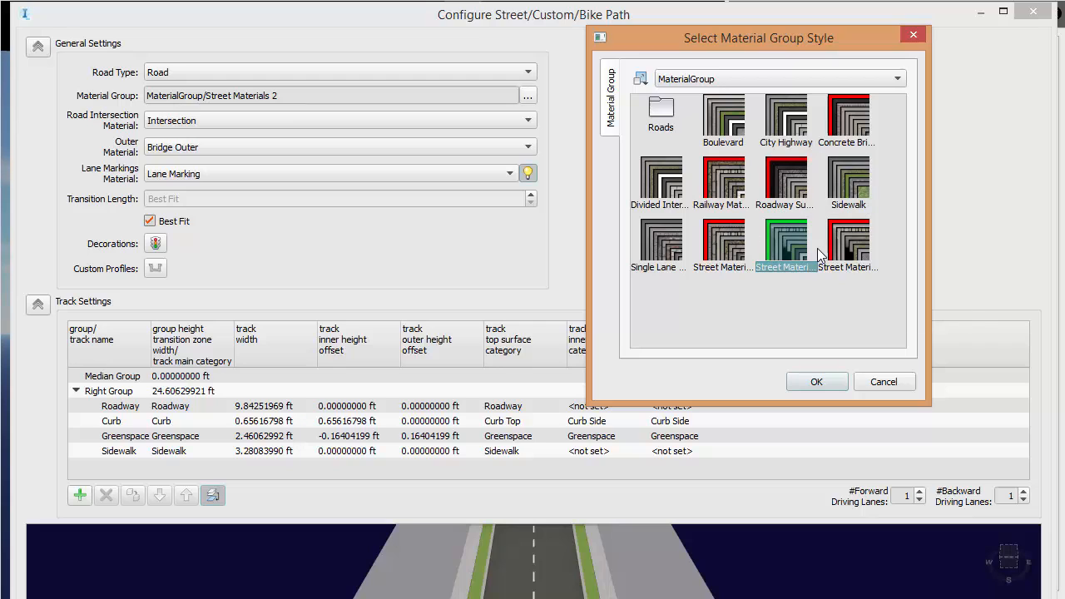
mouse_move(814, 252)
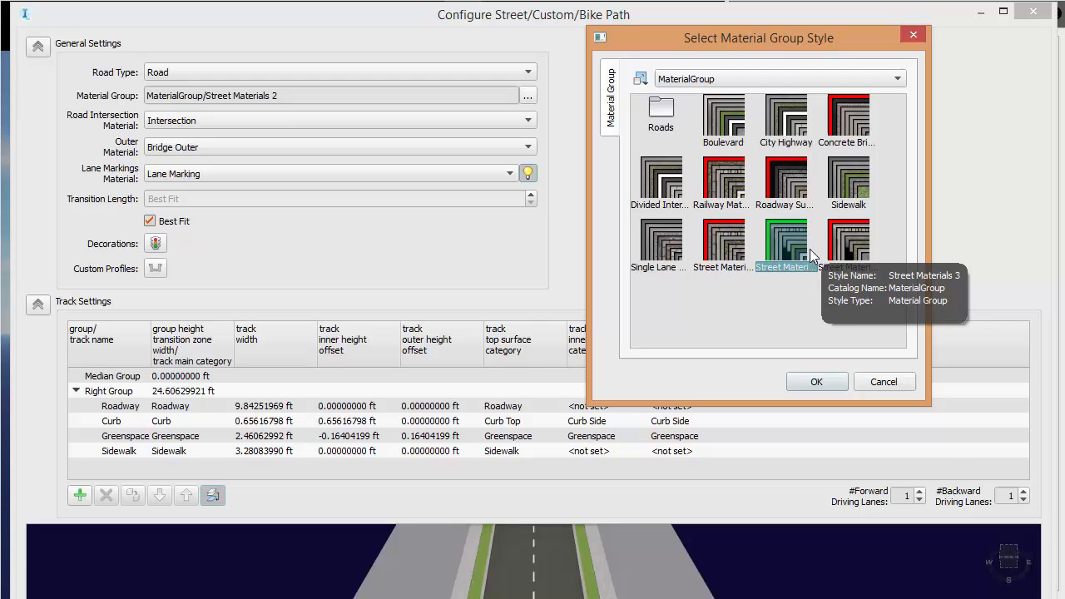
mouse_move(847, 120)
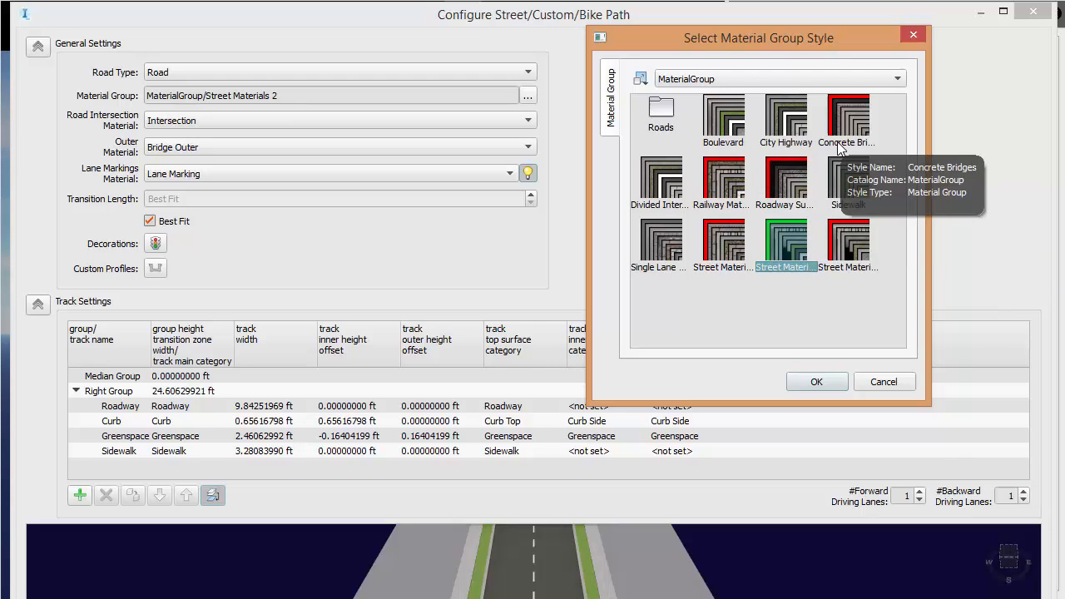
mouse_move(869, 380)
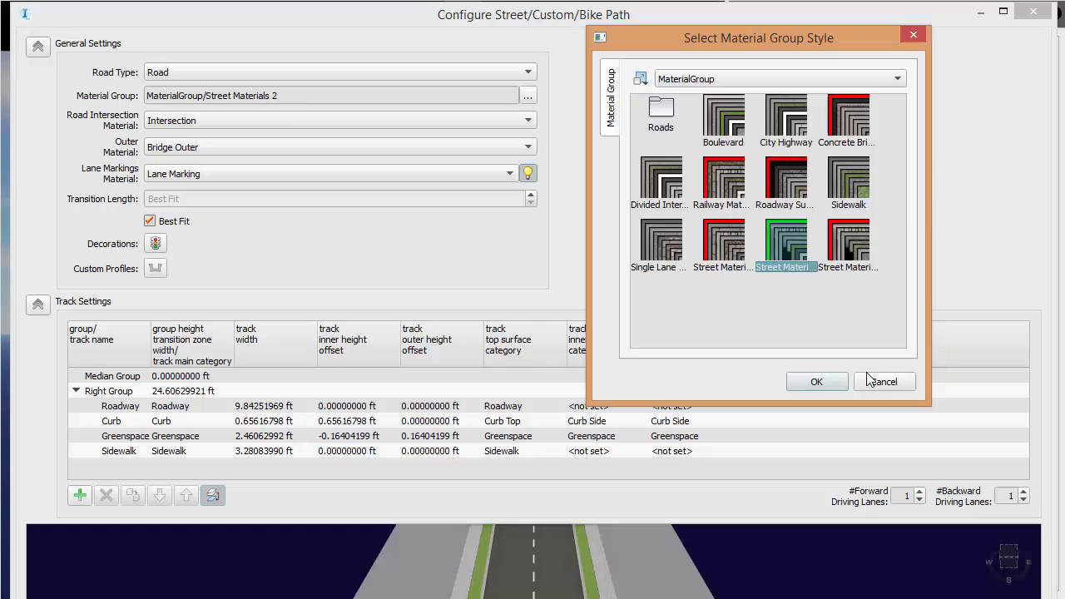
Cancel the material group chooser, keeping Street Materials 2 for Bike Path.
left_click(883, 381)
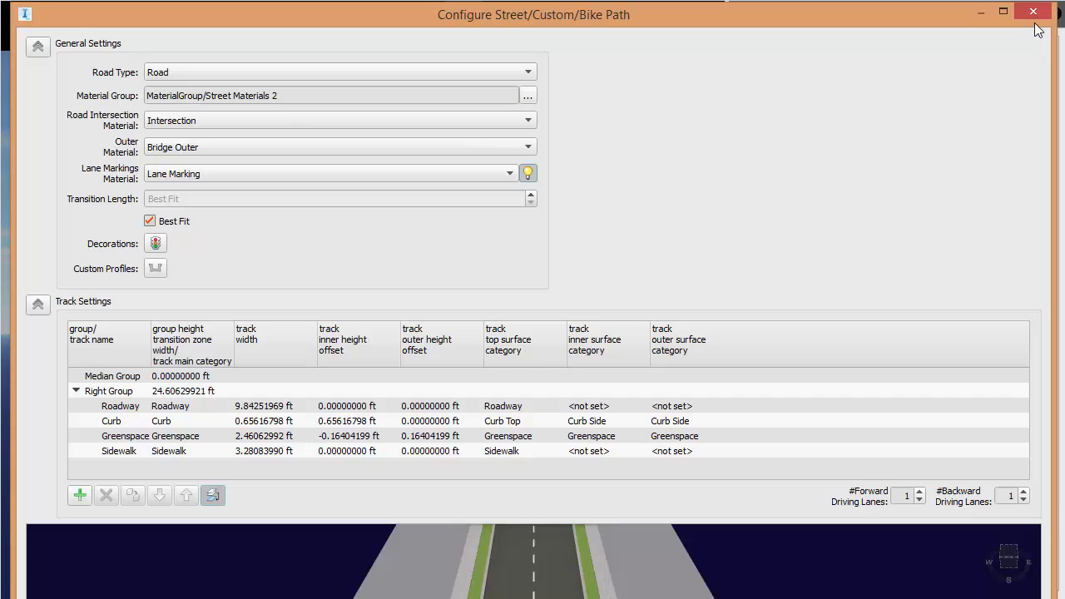
mouse_move(524, 133)
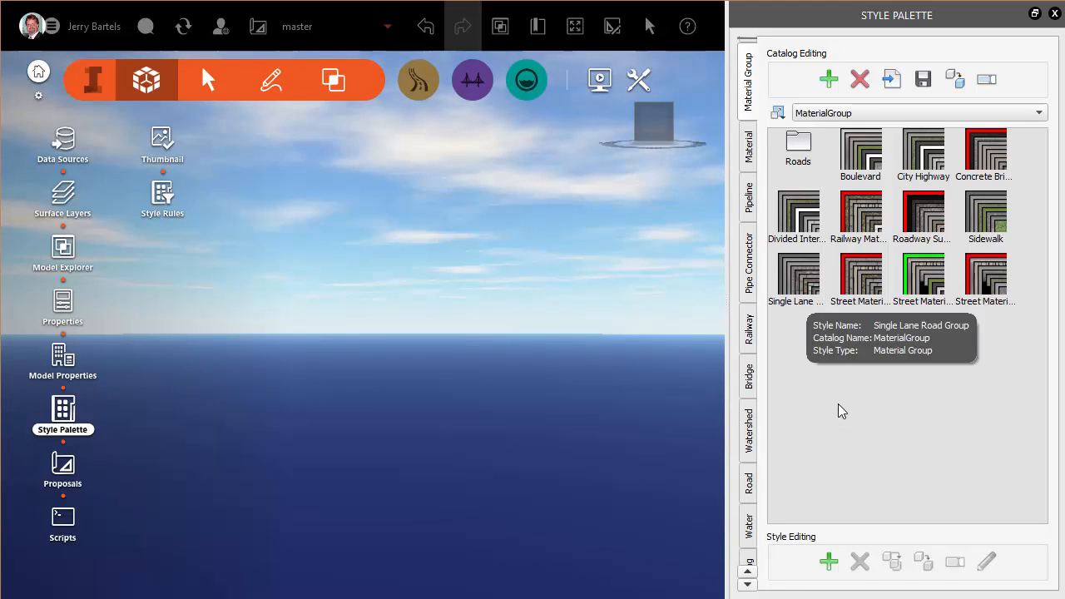
mouse_move(829, 562)
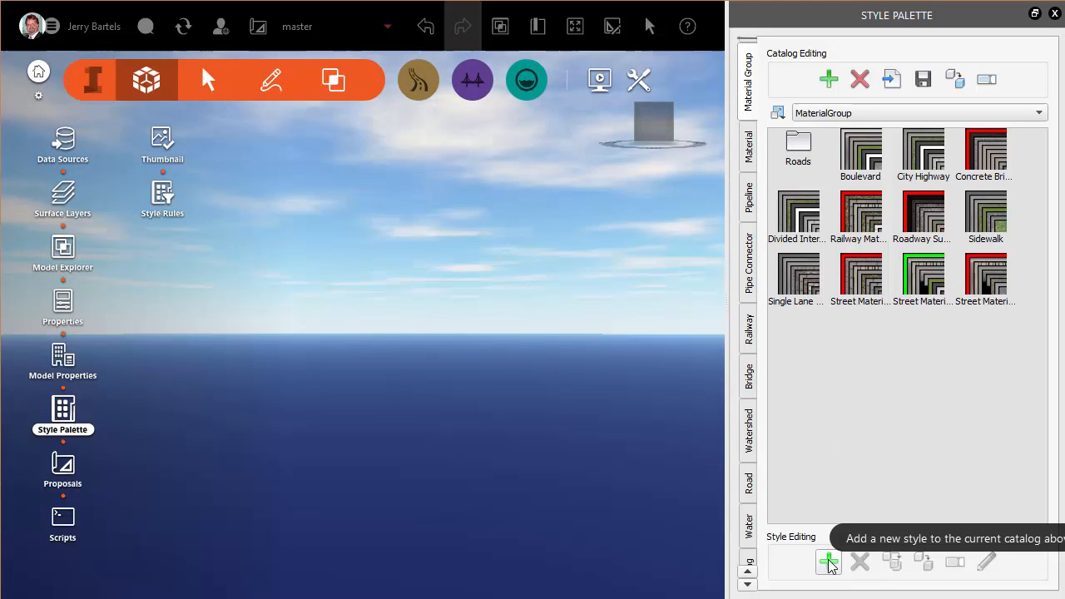
Start a new material group with an Asphalt row mapped to the Roadway dark grey asphalt surface.
left_click(828, 562)
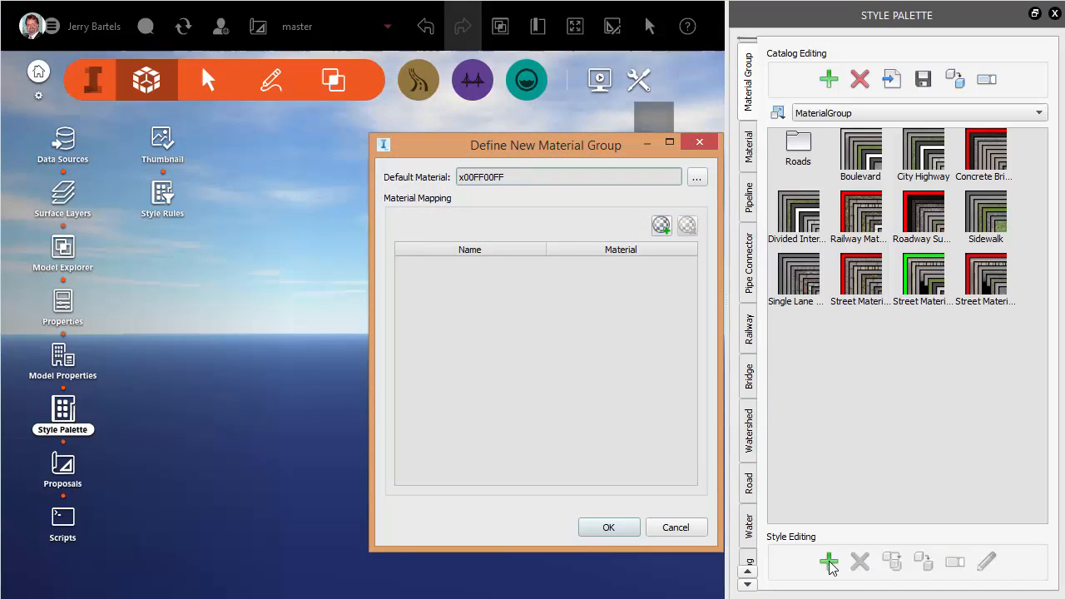
left_click(661, 227)
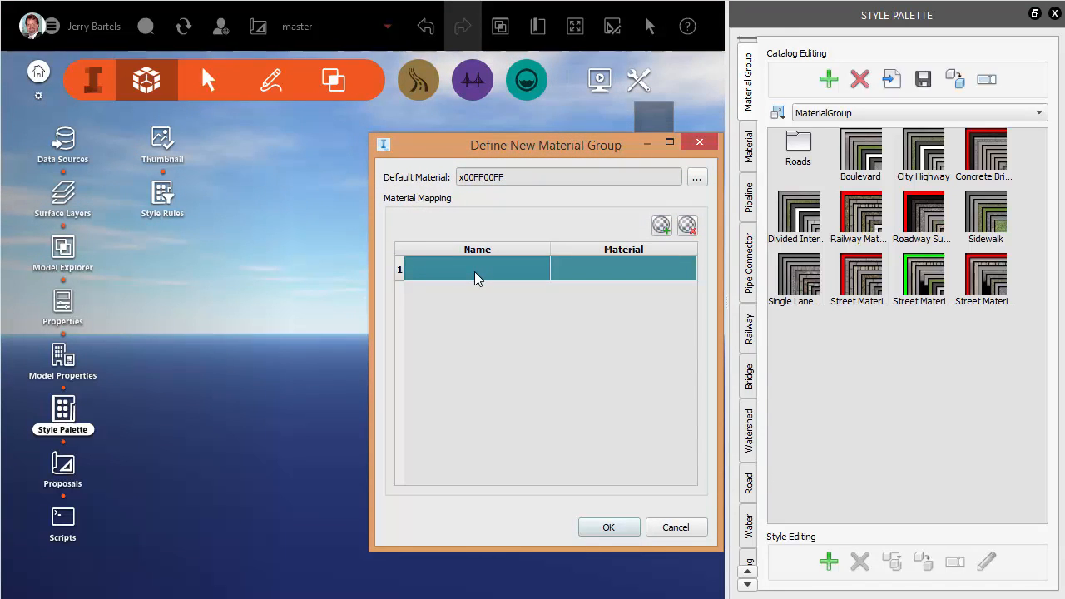
mouse_move(462, 276)
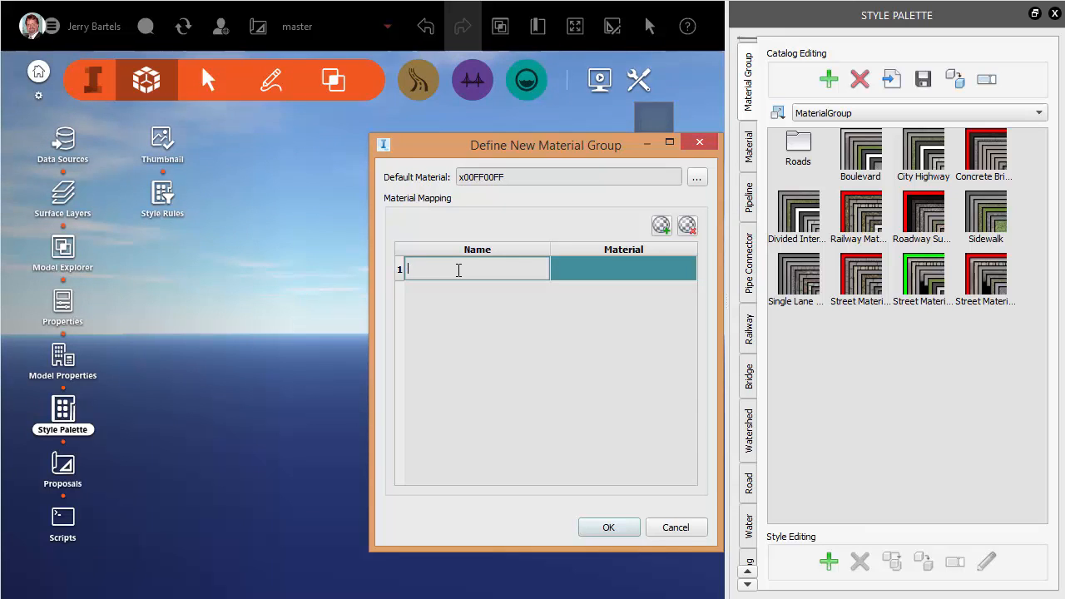
type("Ass")
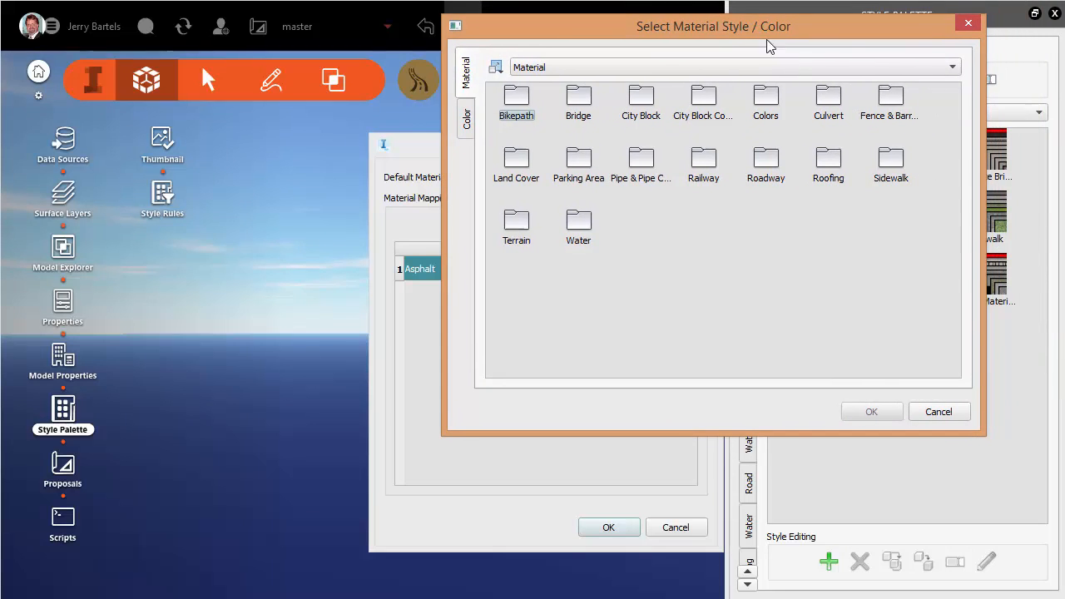
double_click(765, 165)
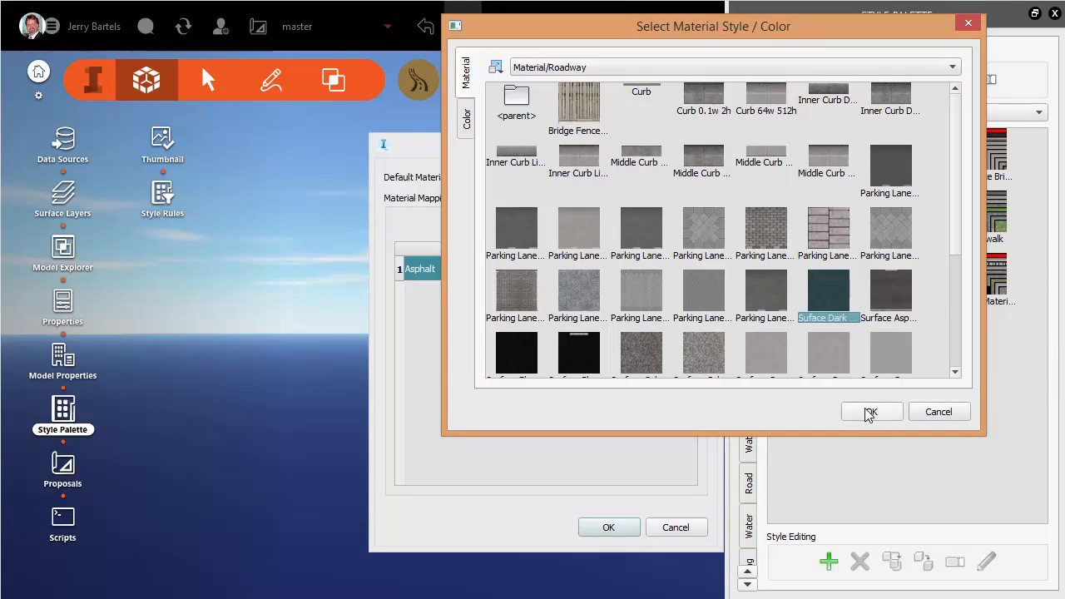
left_click(870, 412)
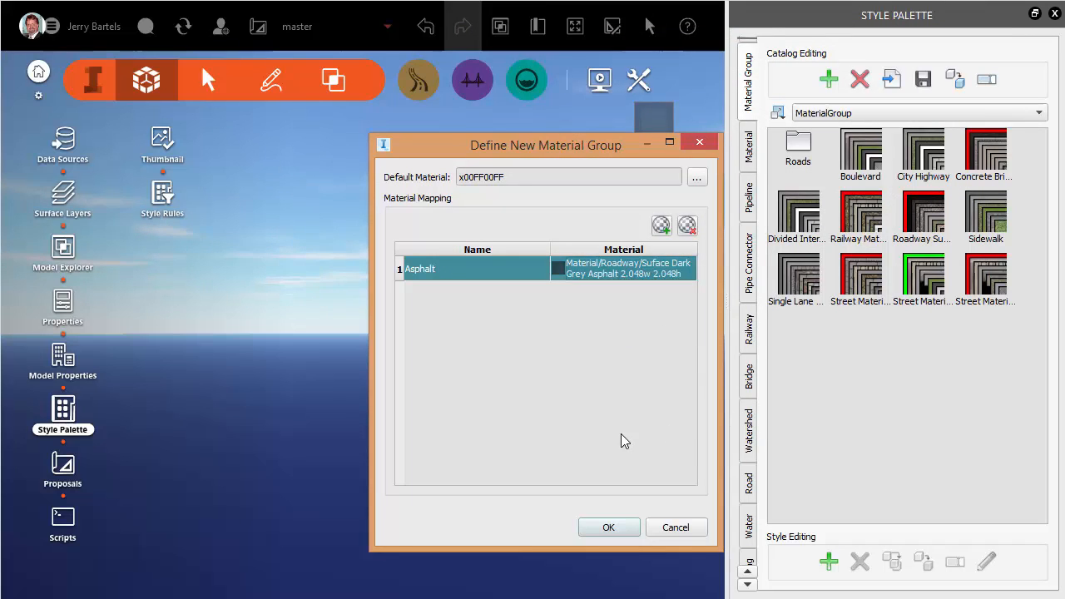
Add White Stripe and Yellow rows mapped to plain white and yellow colours, and begin a fourth row.
left_click(662, 225)
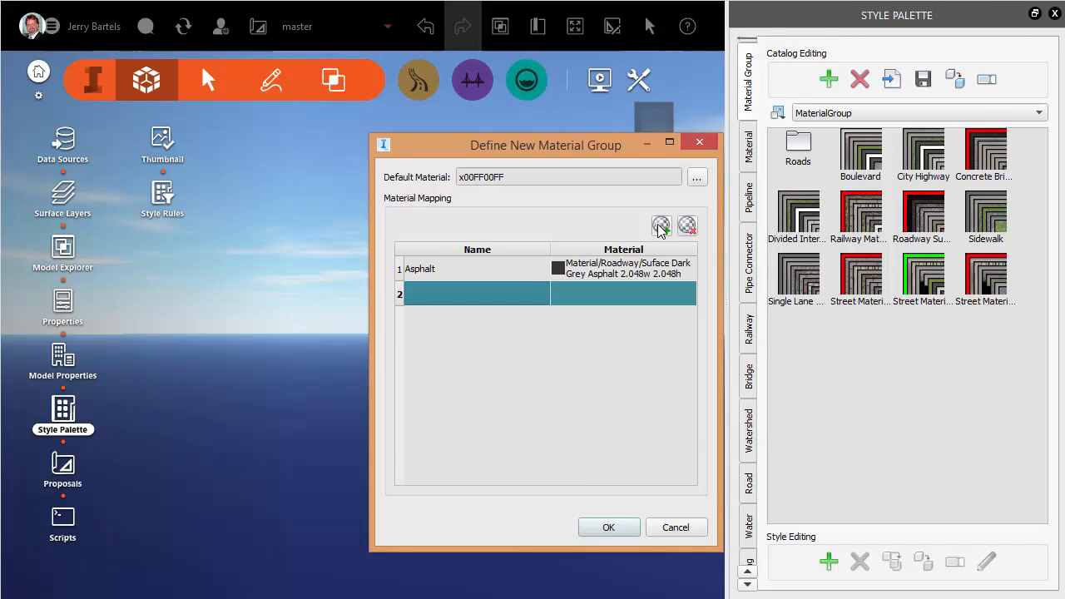
left_click(476, 293)
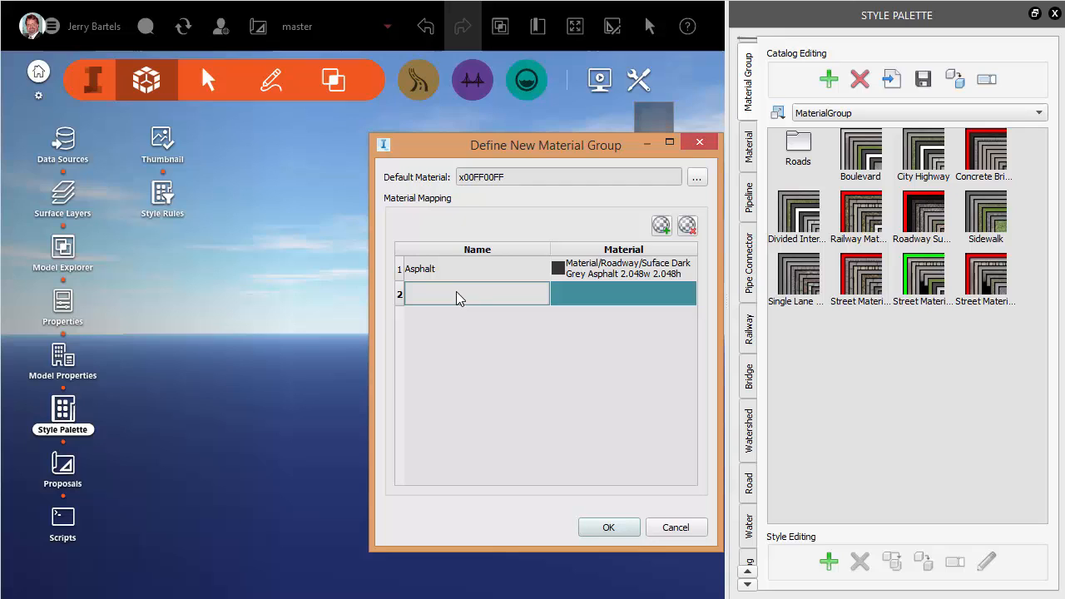
type("White St")
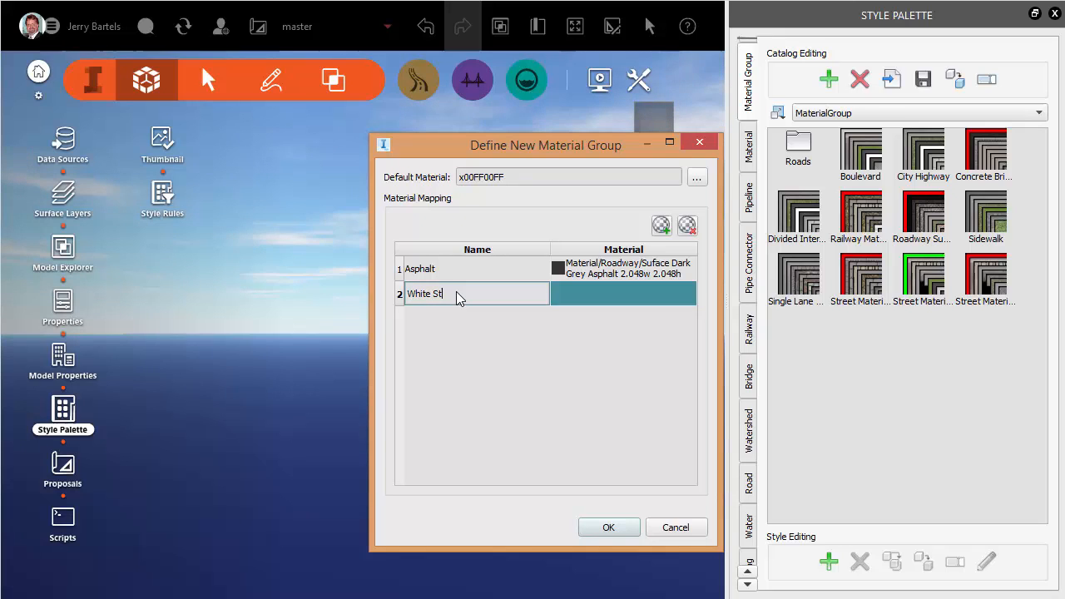
left_click(661, 226)
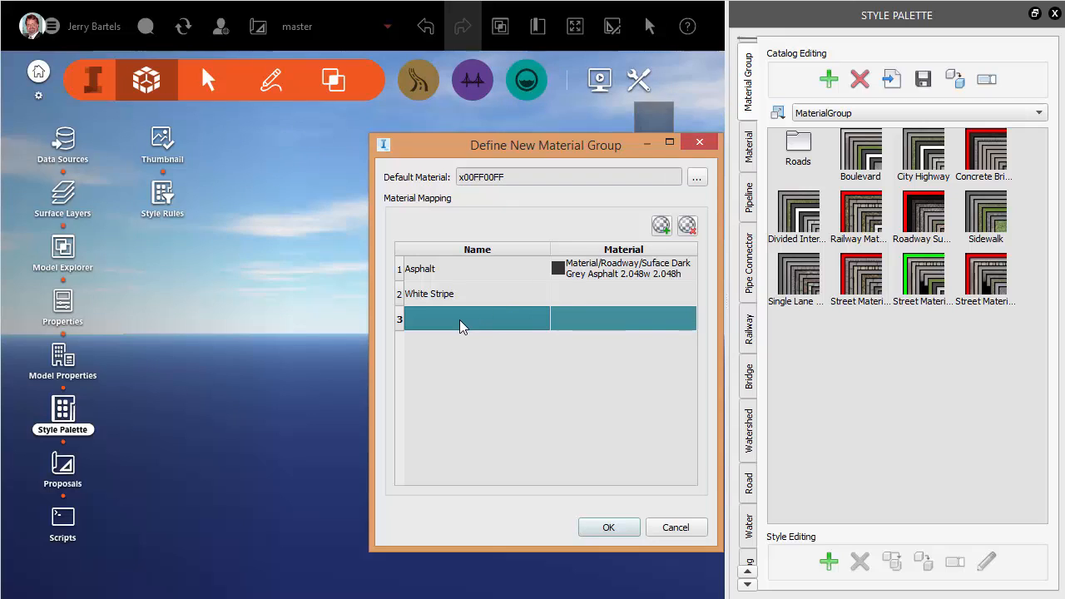
type("Yellow")
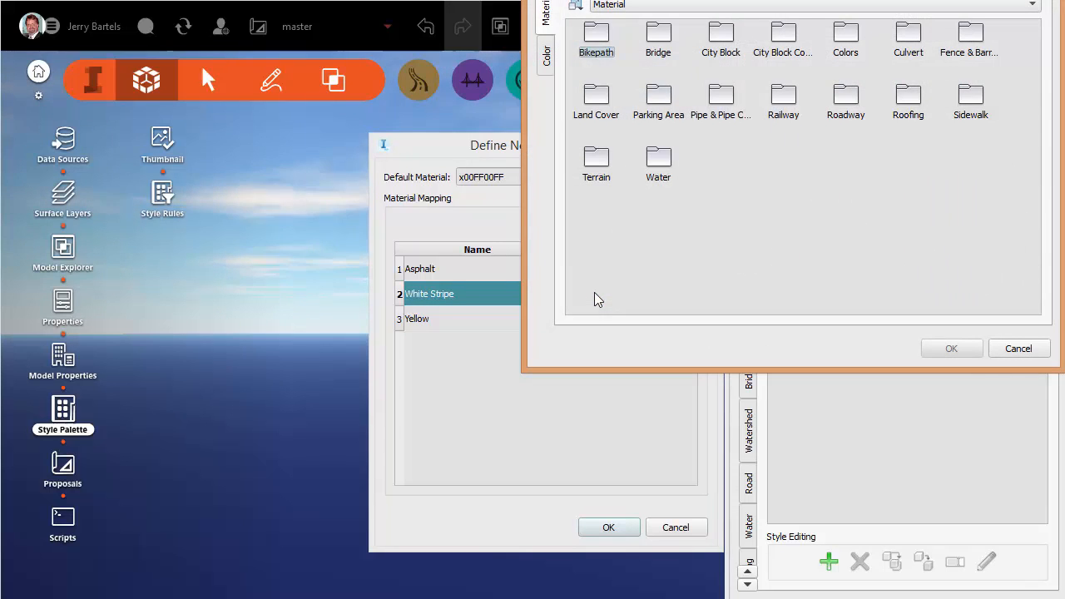
double_click(845, 95)
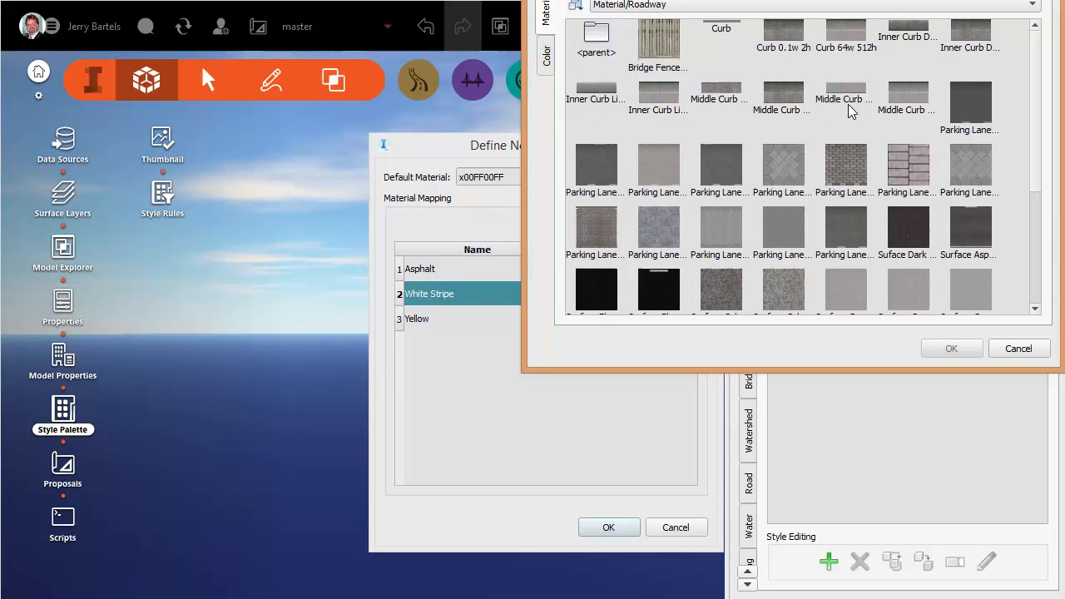
left_click(545, 56)
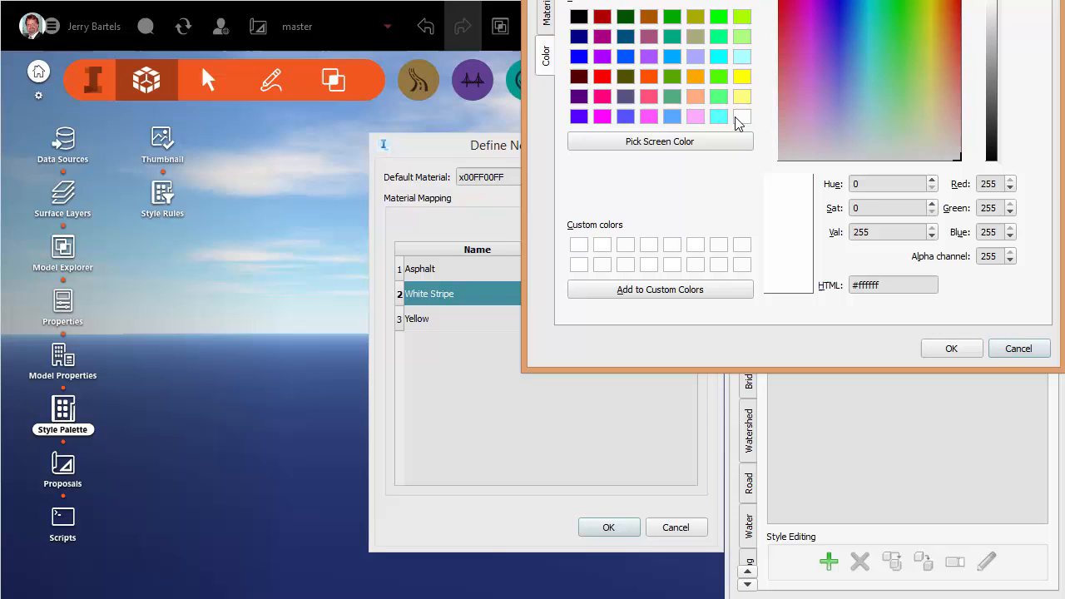
left_click(952, 348)
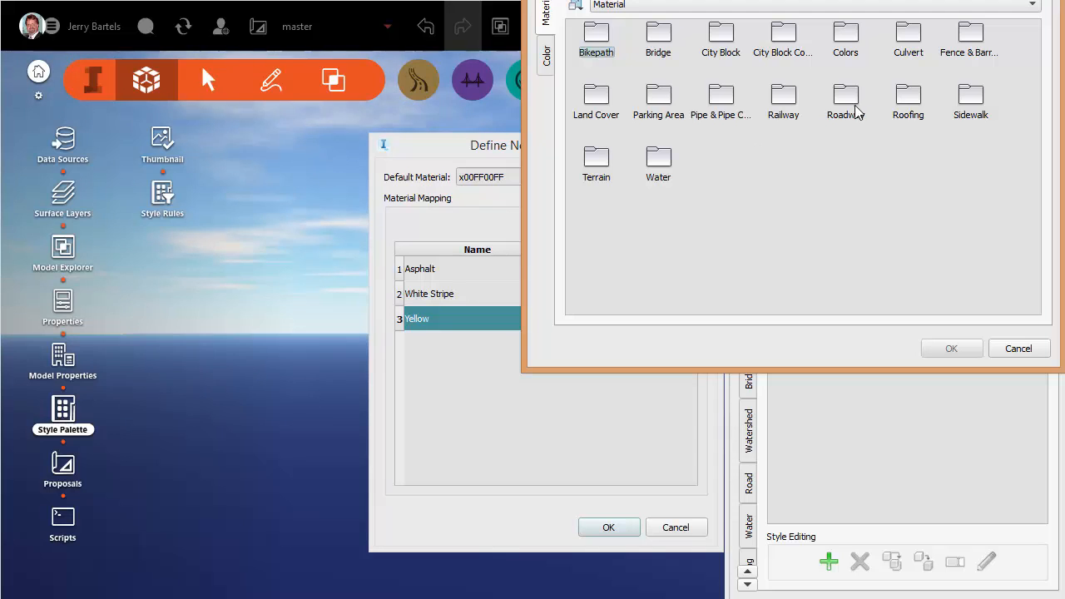
left_click(546, 56)
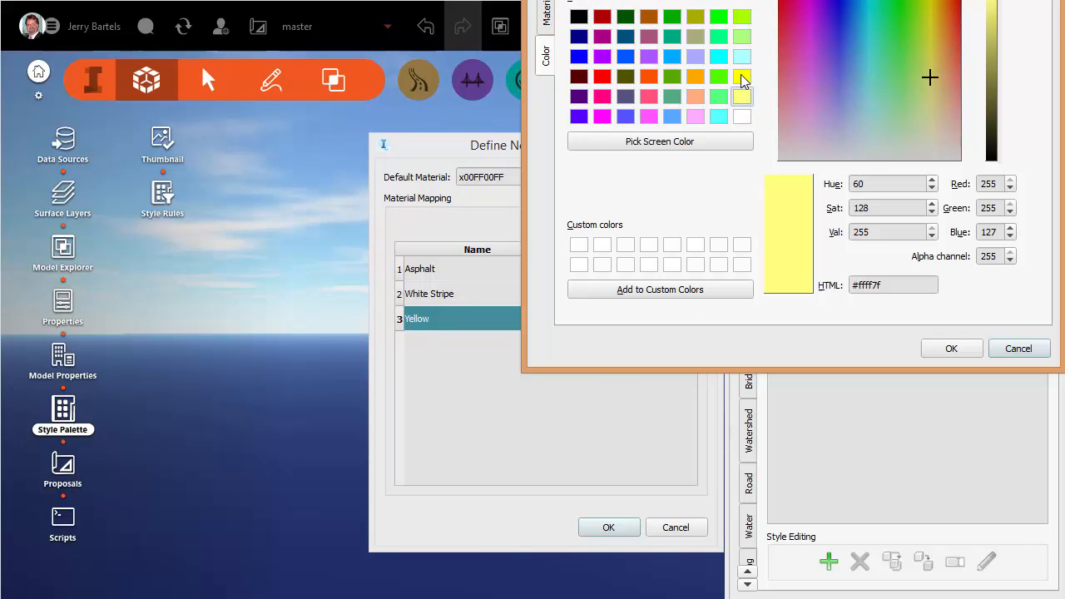
left_click(952, 347)
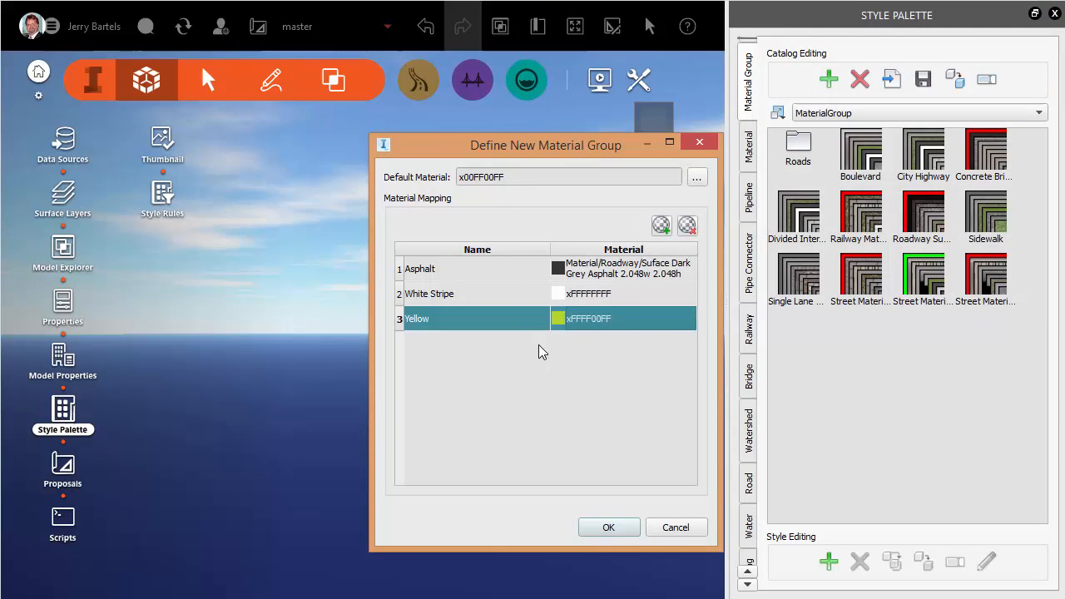
left_click(660, 227)
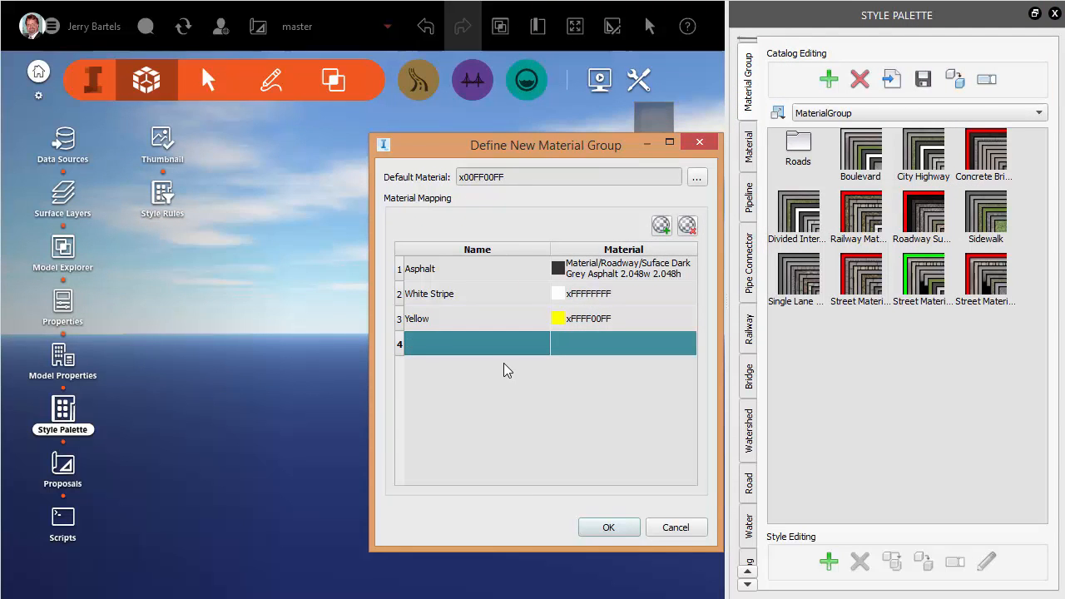
Add a Shoulder row mapped to light grey asphalt and save the new material group.
type("Shoulder")
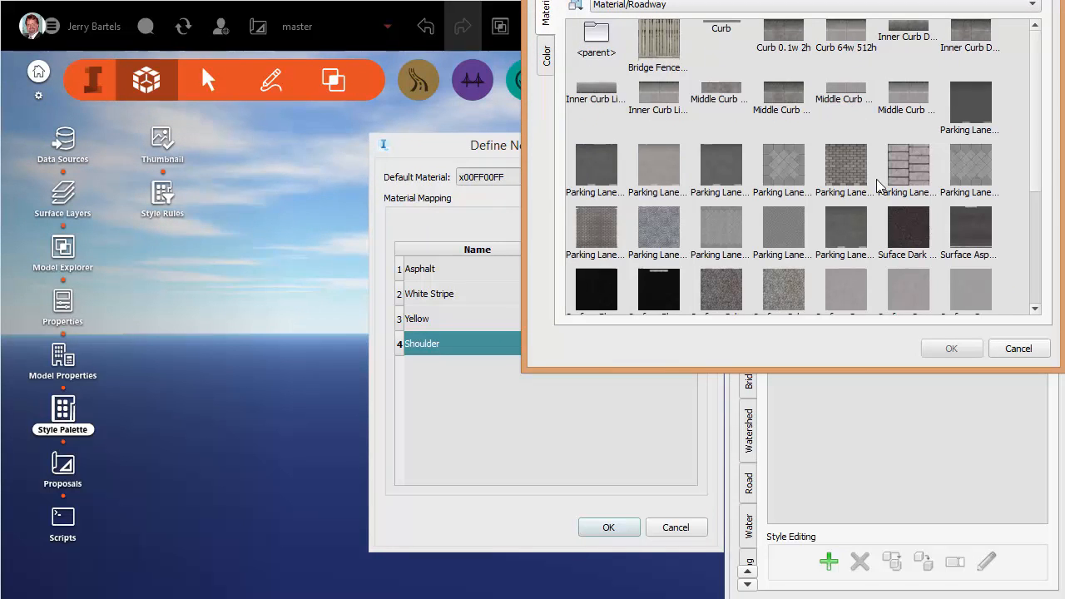
scroll("down", 3)
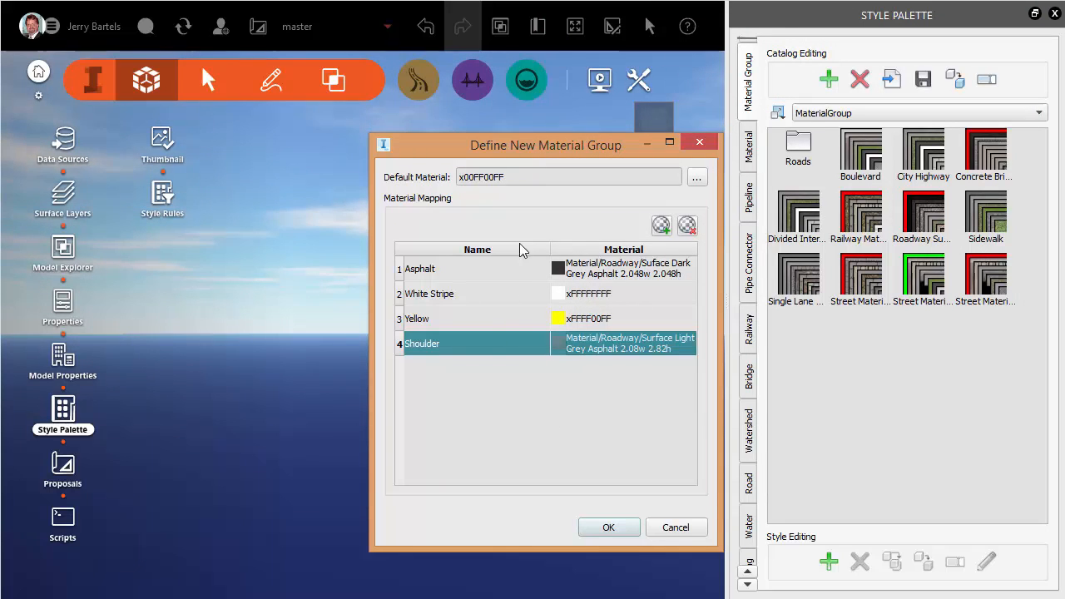
mouse_move(484, 396)
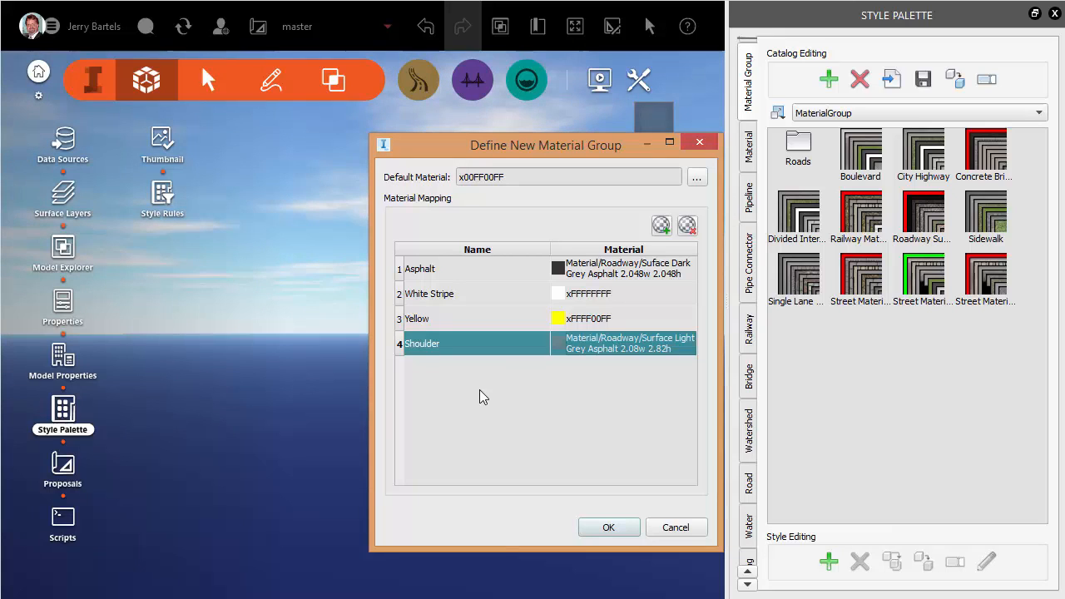
mouse_move(553, 368)
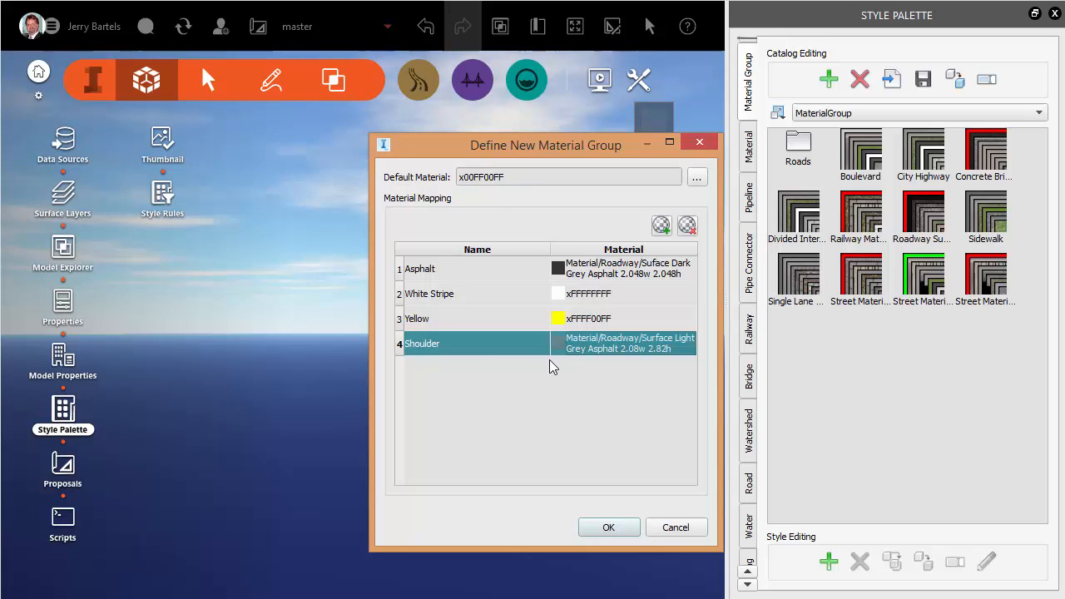
mouse_move(557, 416)
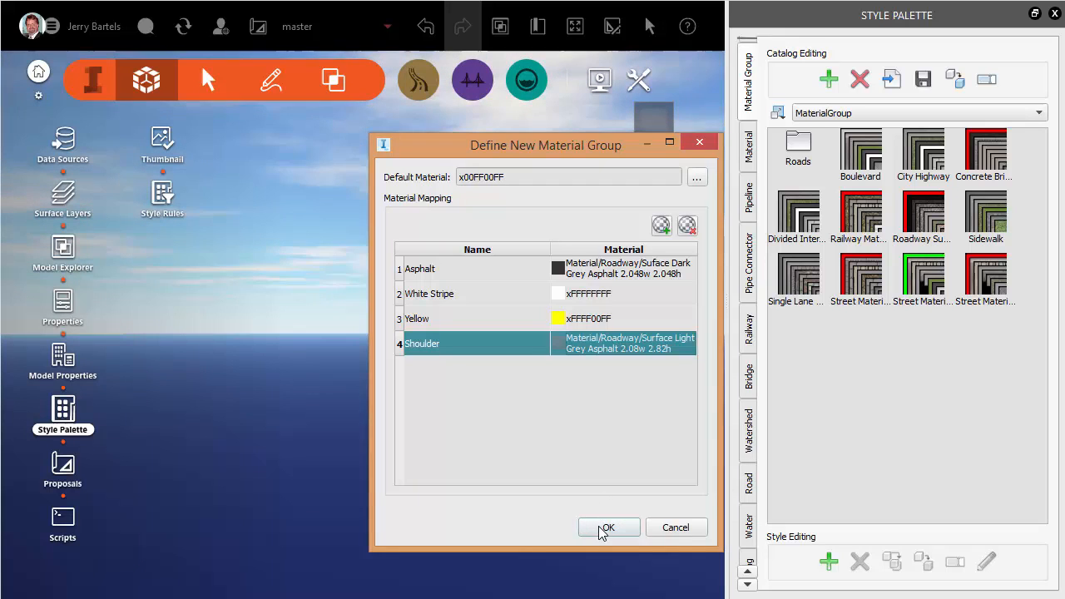
left_click(605, 527)
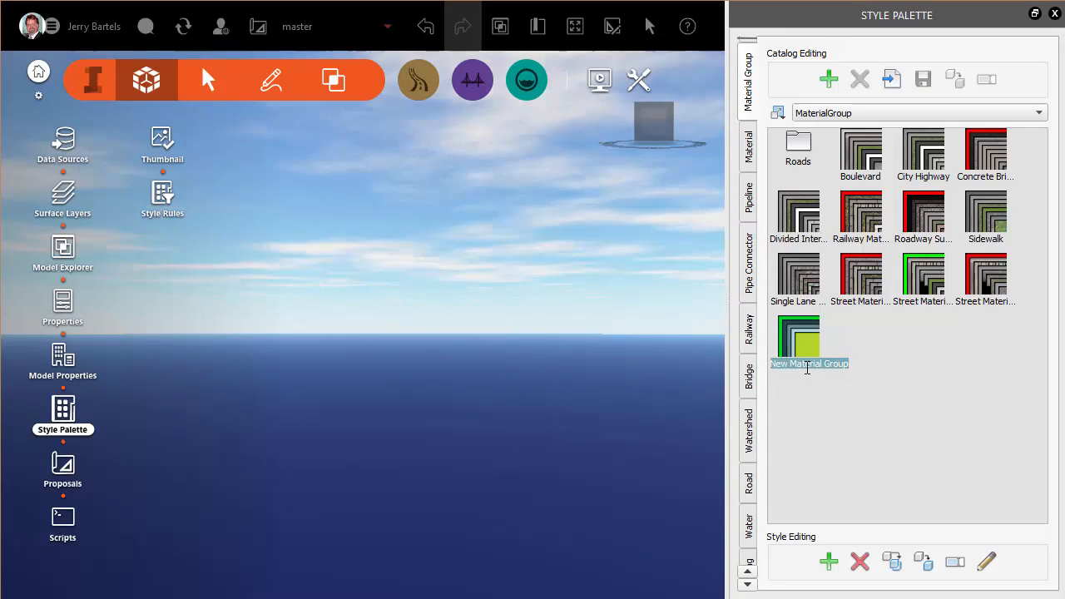
mouse_move(807, 362)
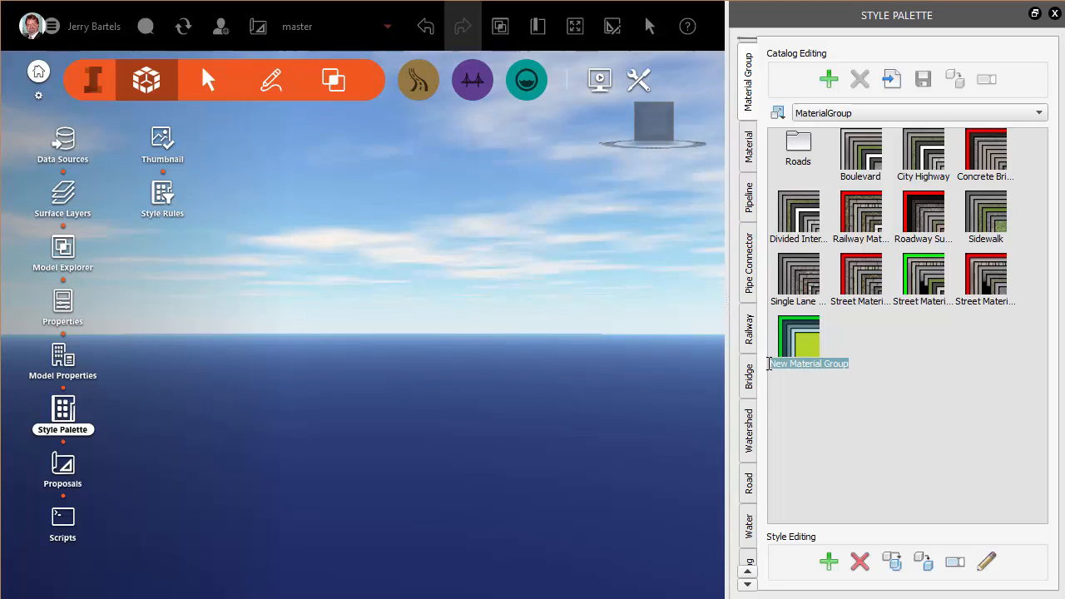
Rename the new material group to 'JWB Custom Group'.
type("JWB")
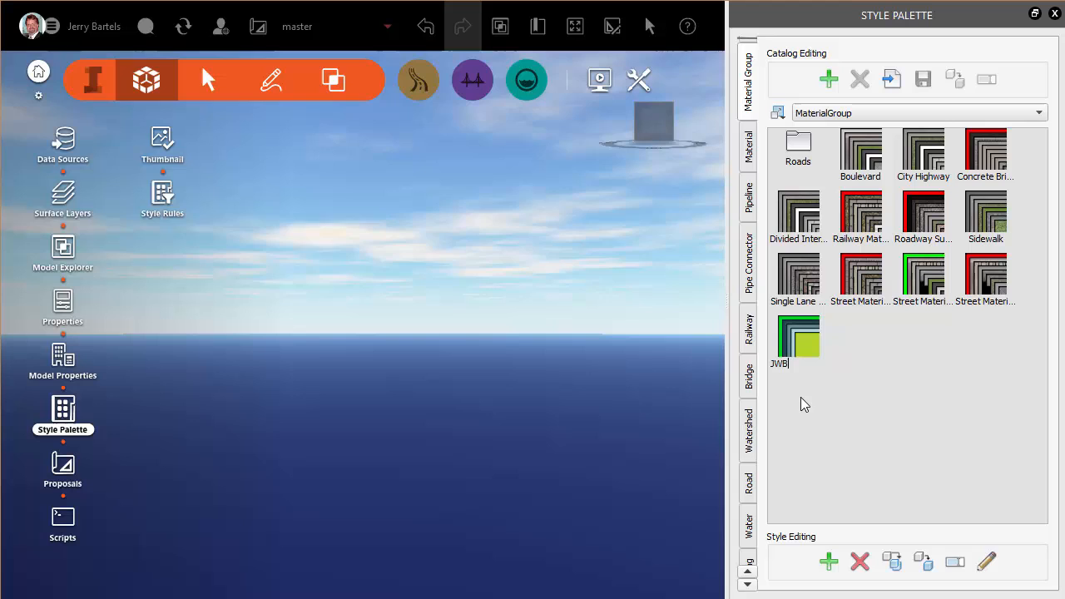
type("Custom Gr")
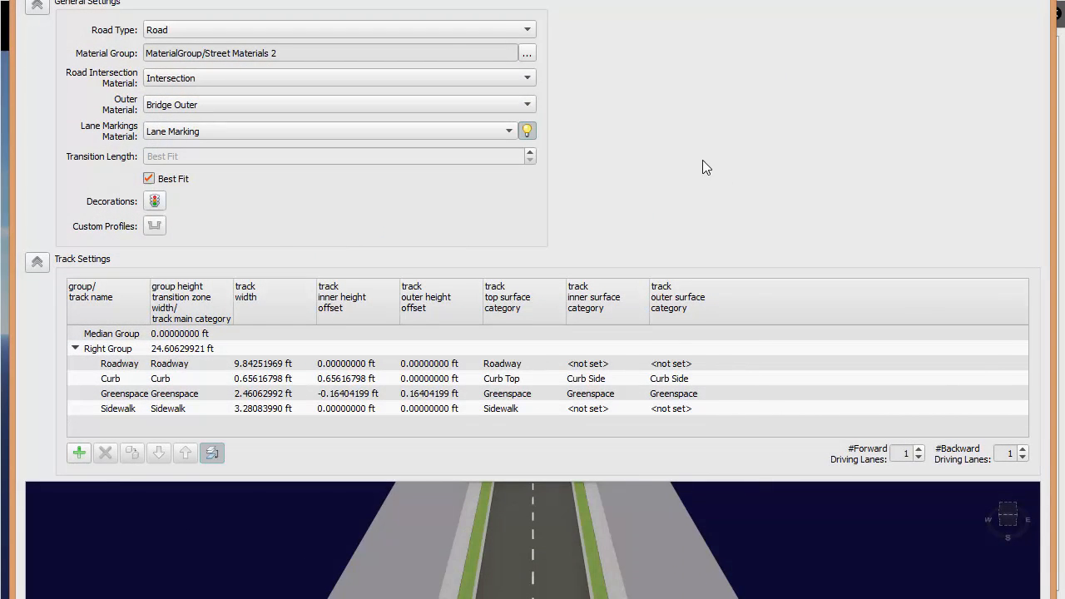
Assign the JWB Custom Group material group to the Bike Path road style.
left_click(526, 51)
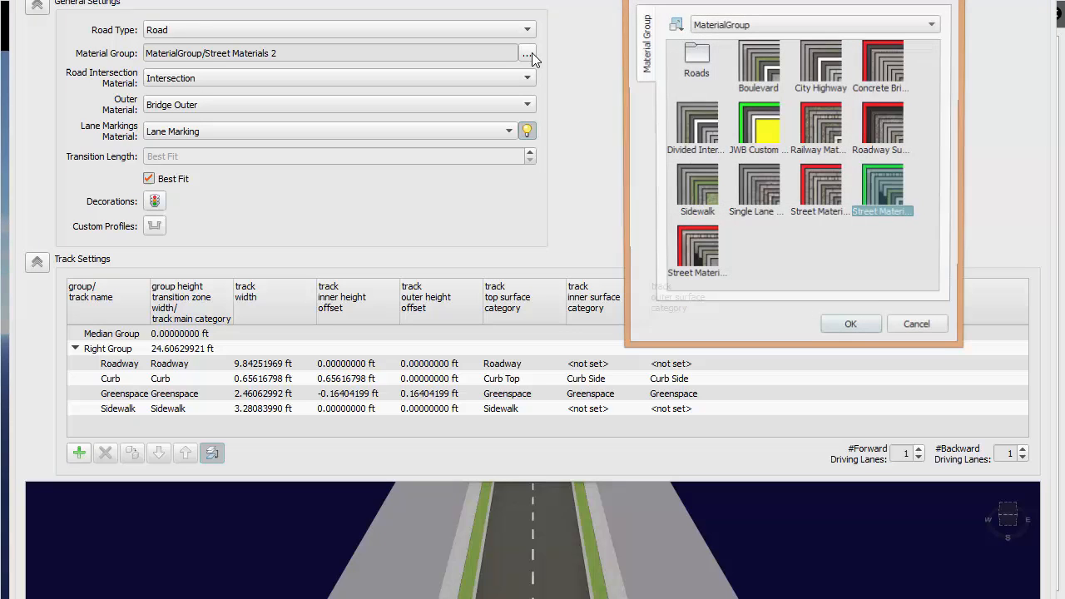
left_click(758, 124)
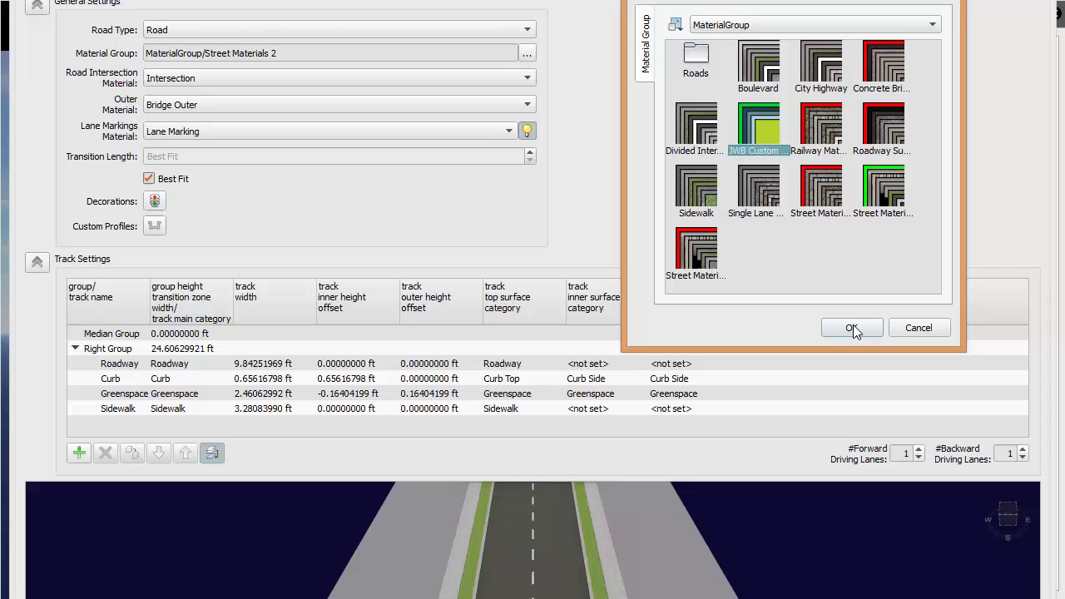
left_click(852, 326)
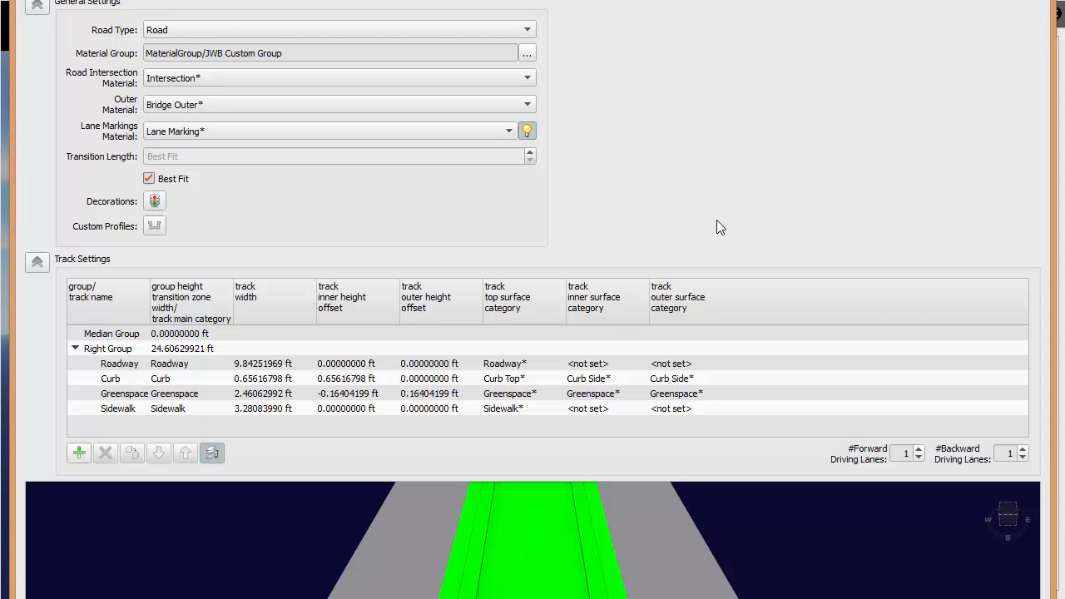
mouse_move(642, 179)
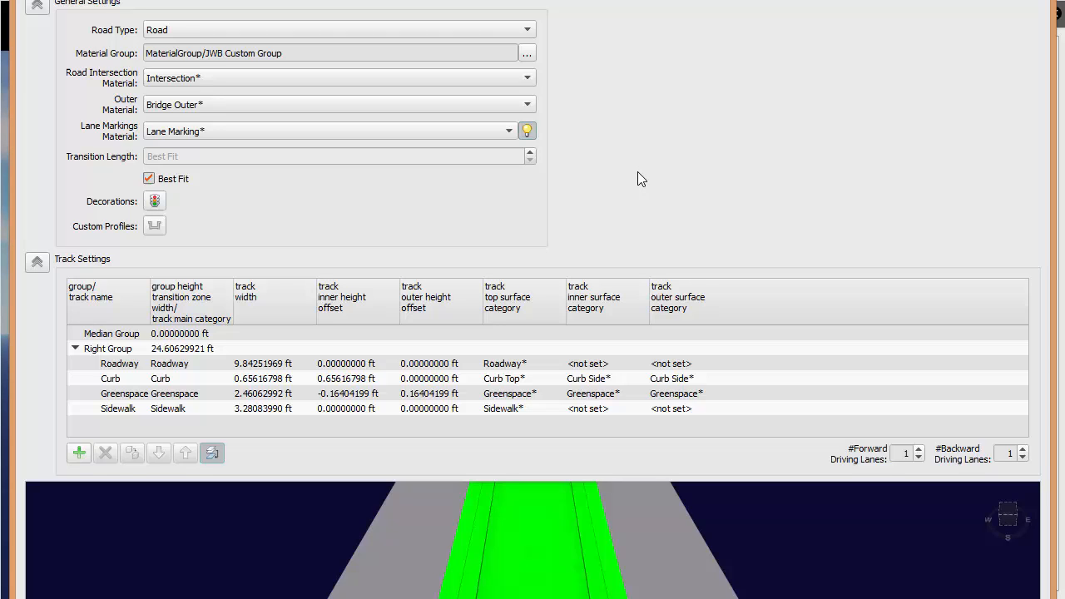
mouse_move(545, 90)
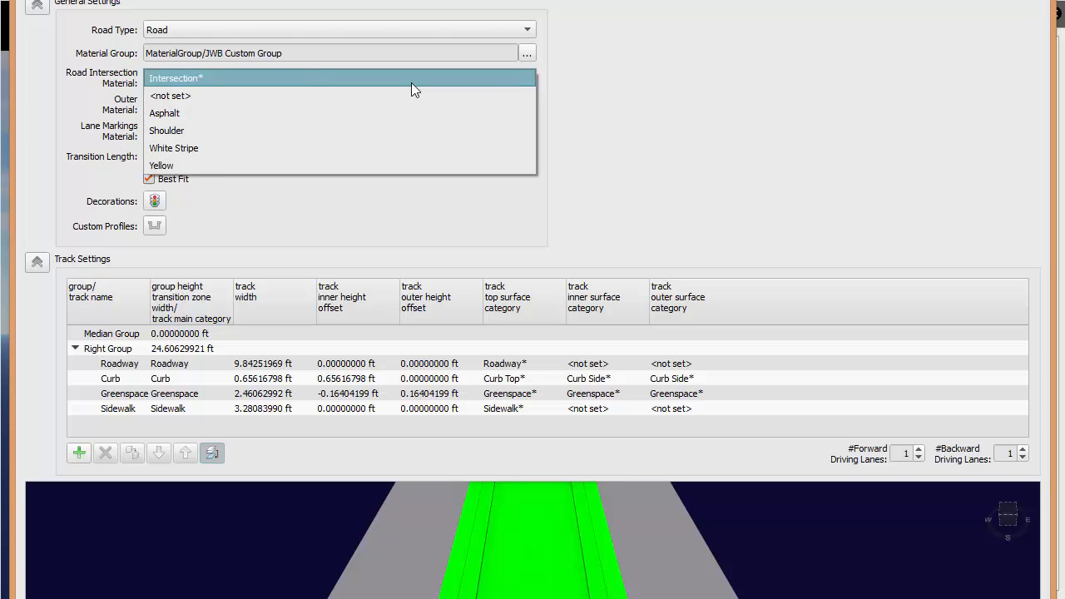
Set Asphalt as the road intersection and outer material, then start choosing the lane marking material.
left_click(163, 113)
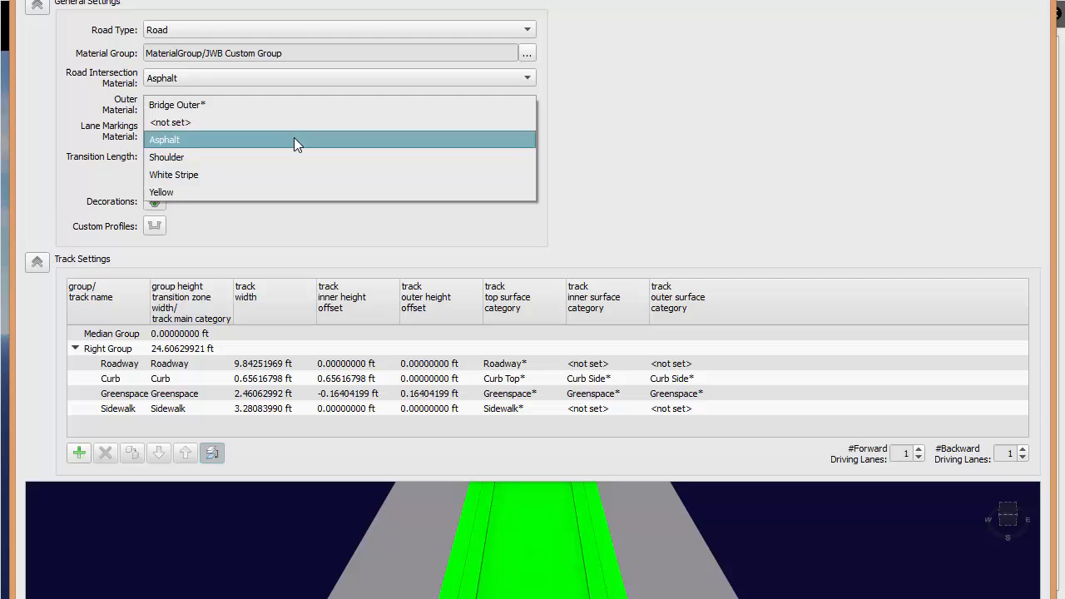
left_click(163, 139)
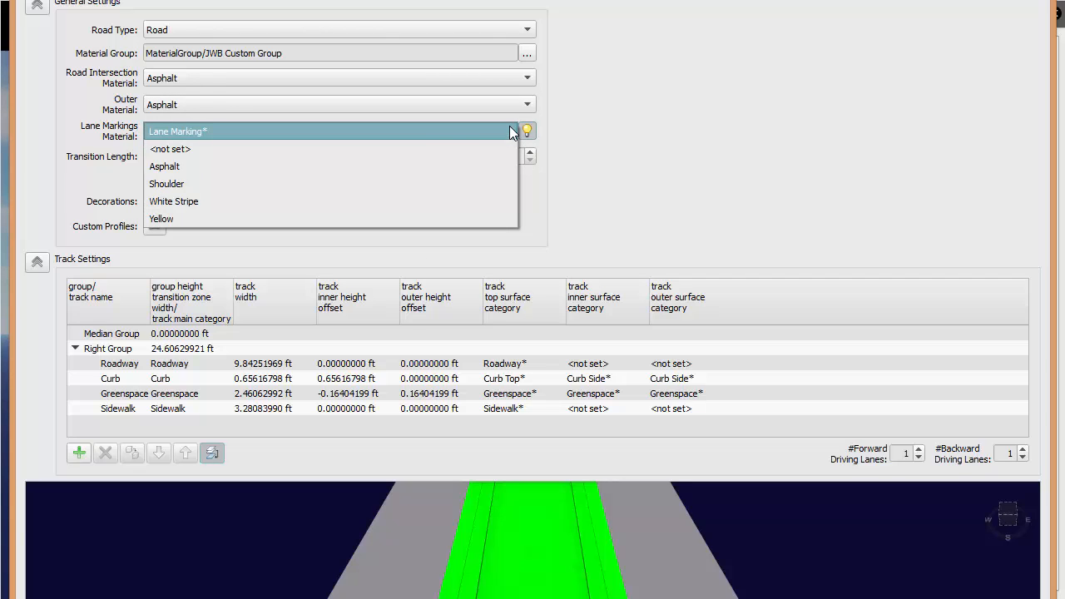
left_click(170, 150)
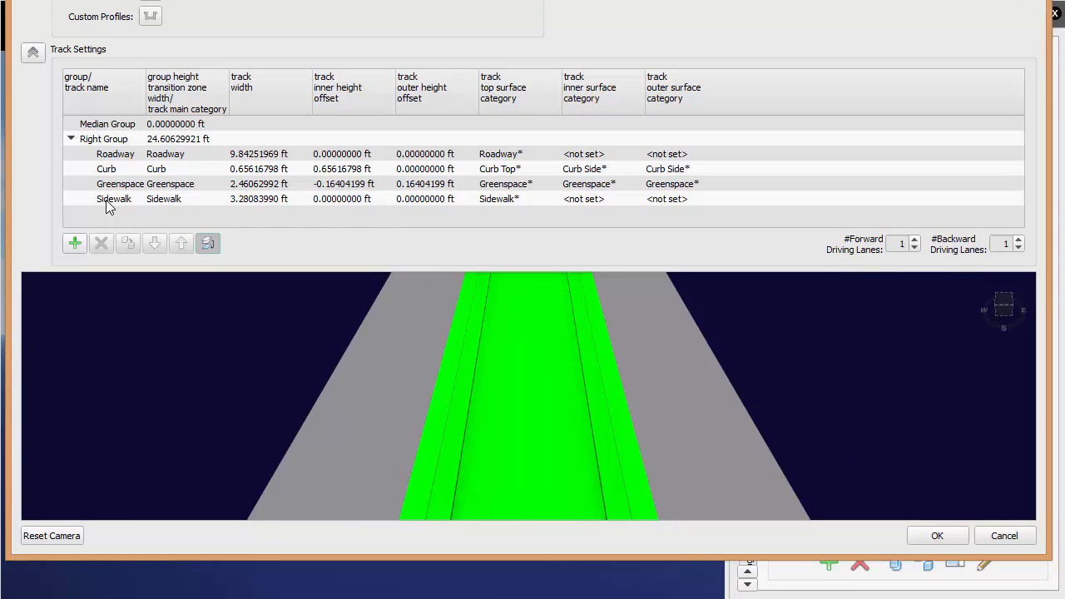
Delete the side tracks and make the Roadway track 5 ft wide with an Asphalt top surface.
left_click(100, 242)
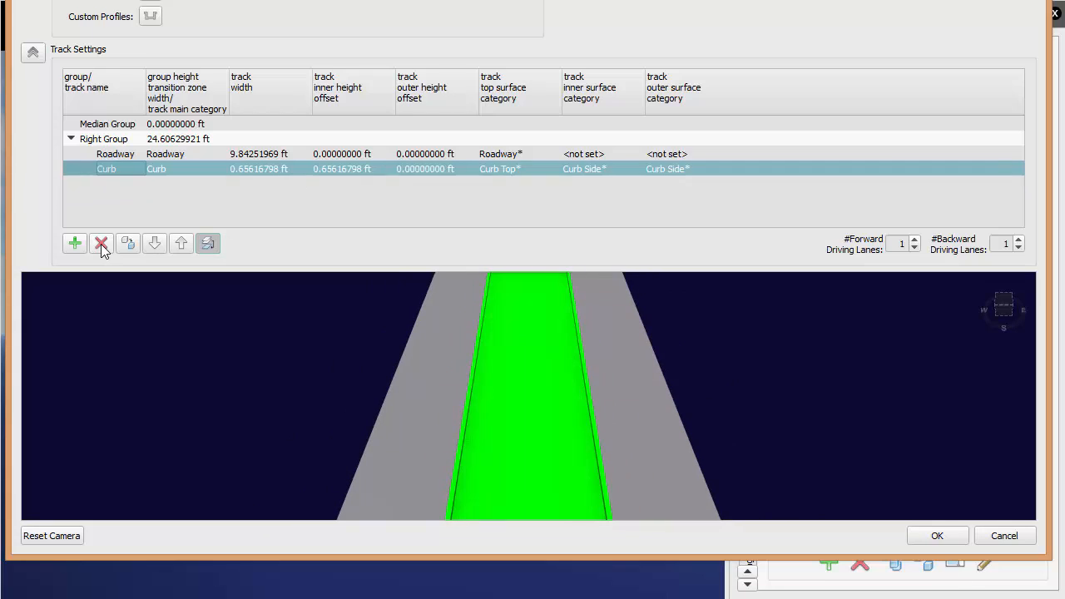
left_click(100, 243)
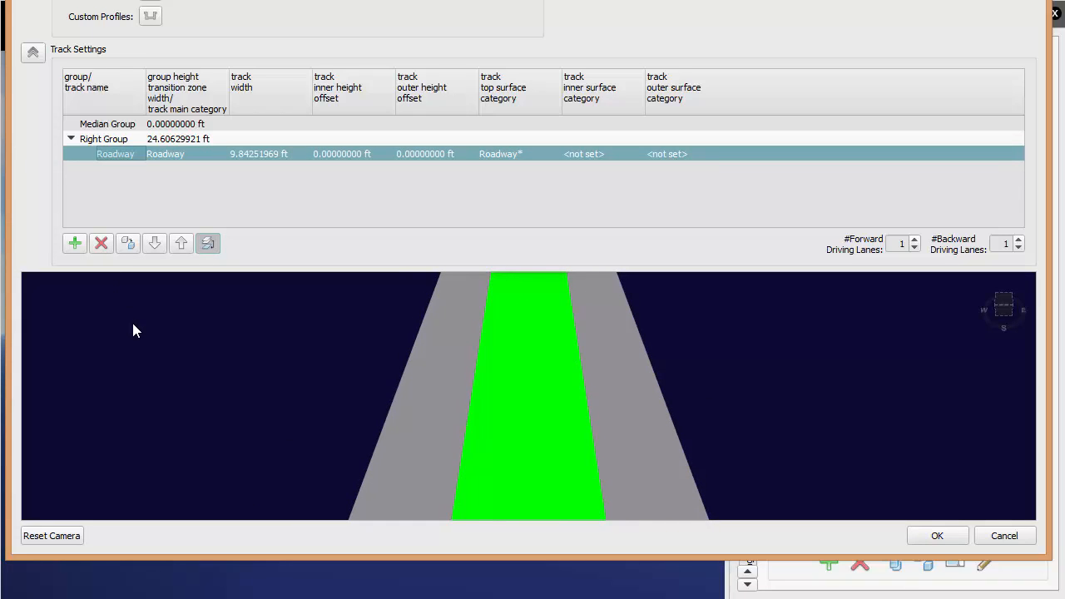
mouse_move(183, 203)
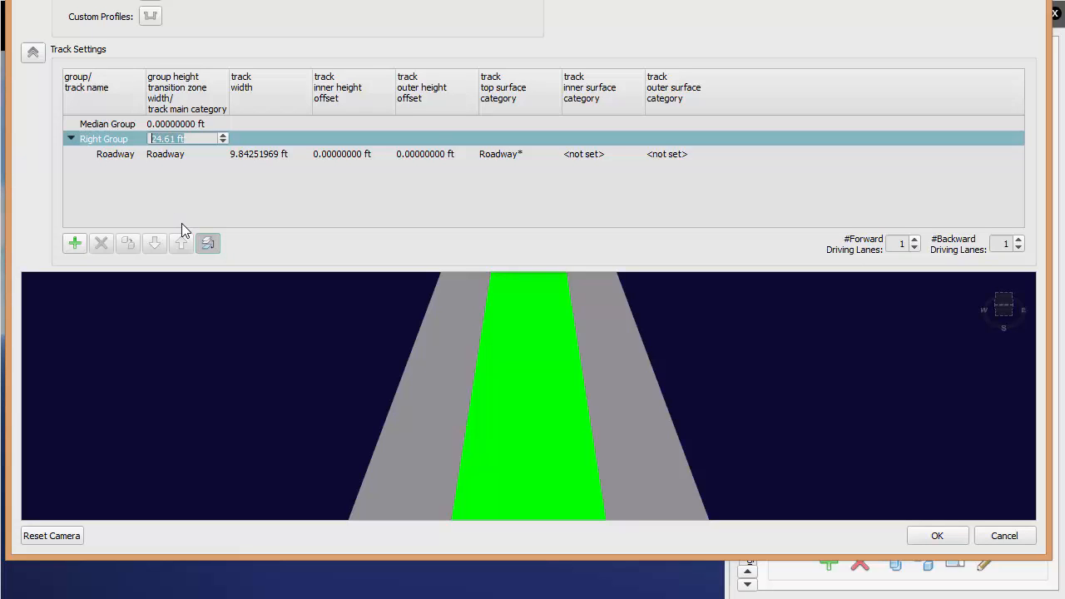
left_click(164, 153)
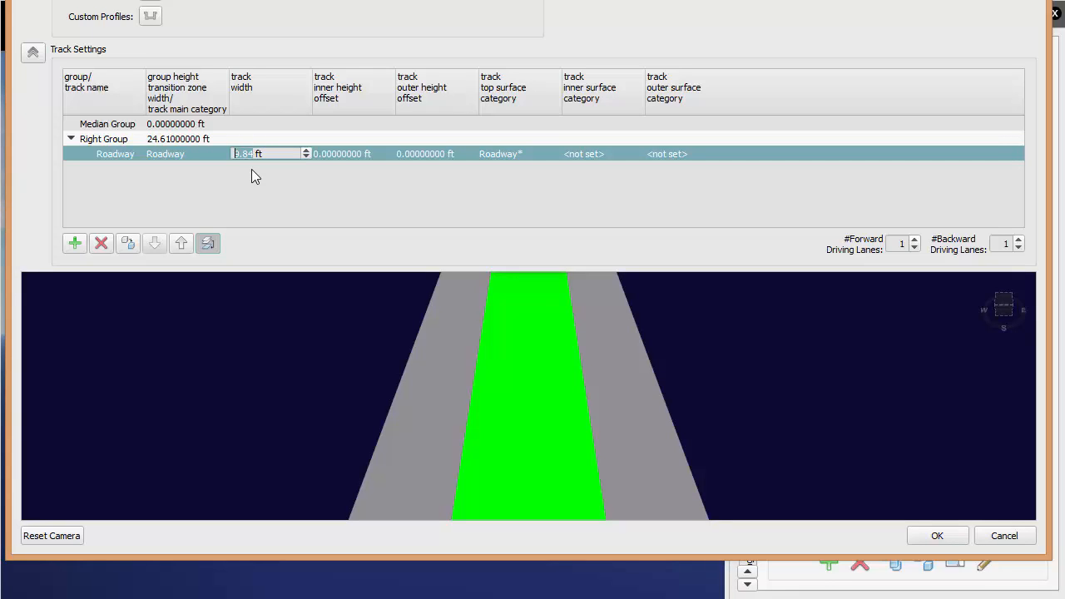
type("5")
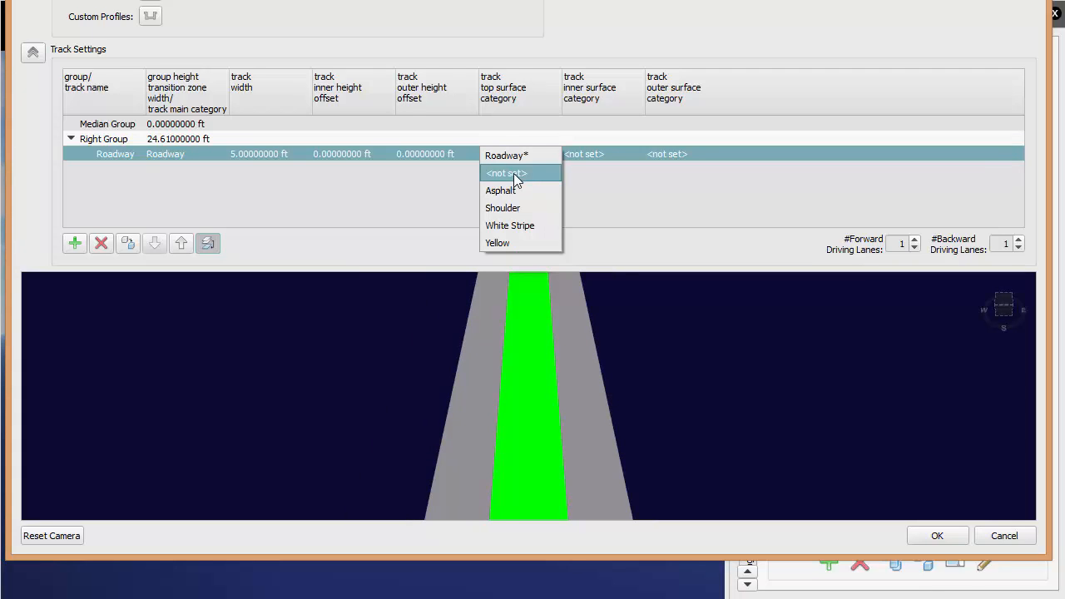
left_click(499, 189)
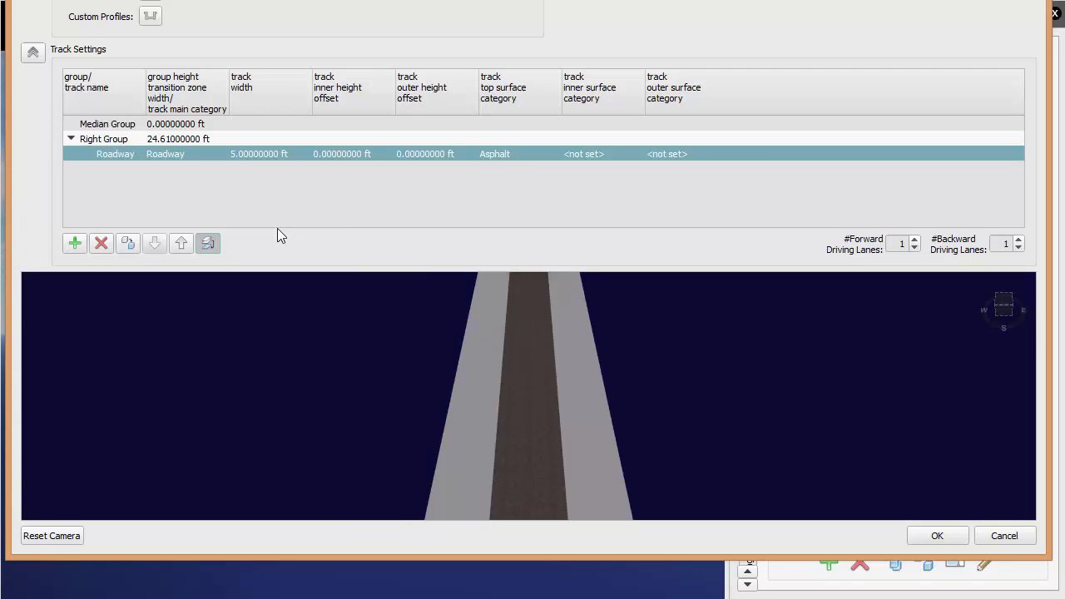
left_click(75, 243)
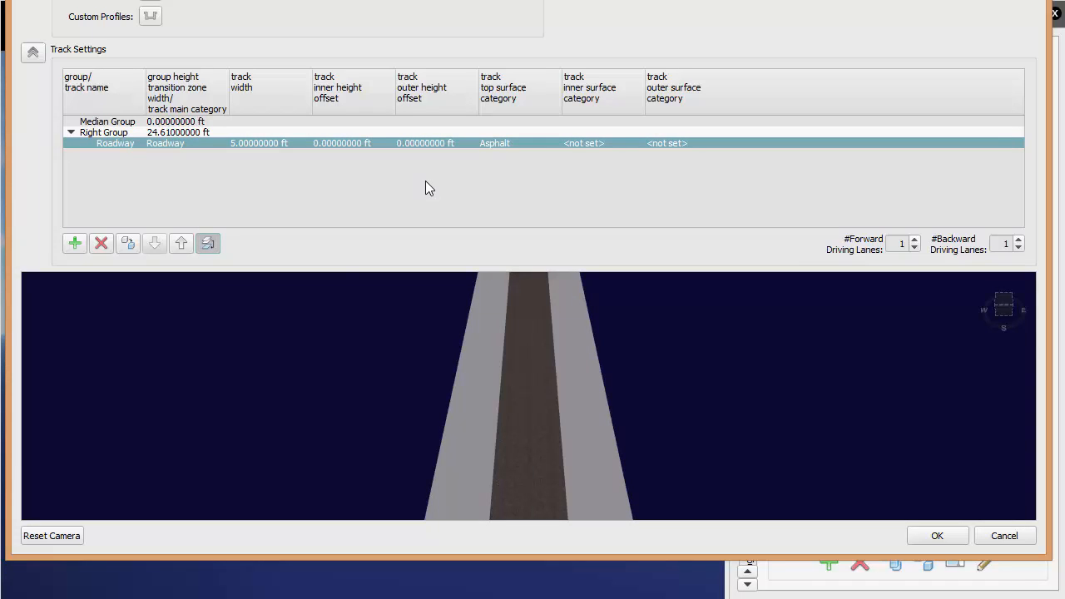
mouse_move(296, 175)
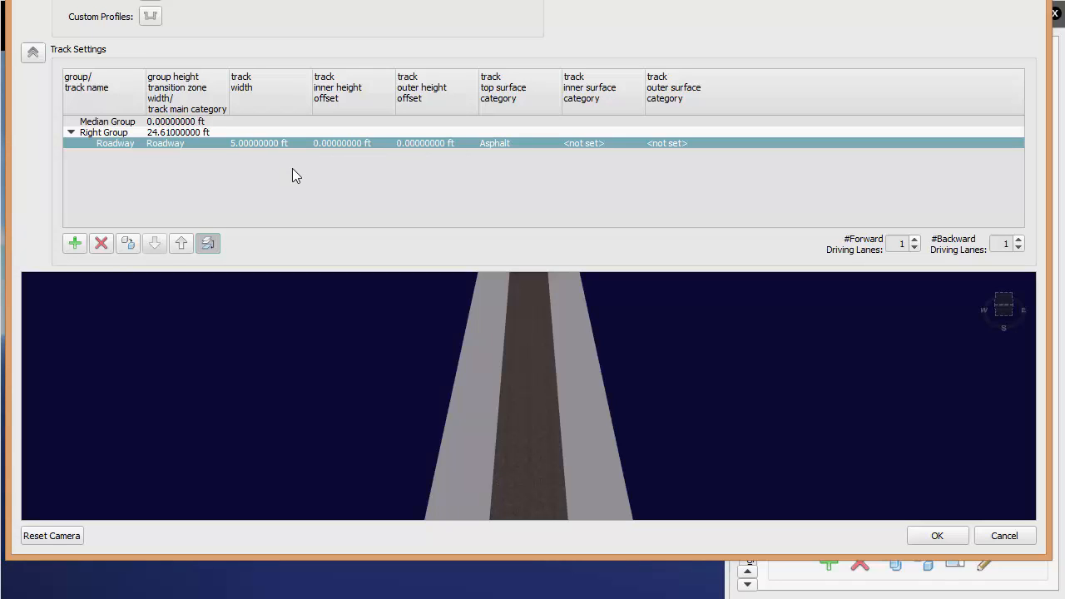
mouse_move(122, 216)
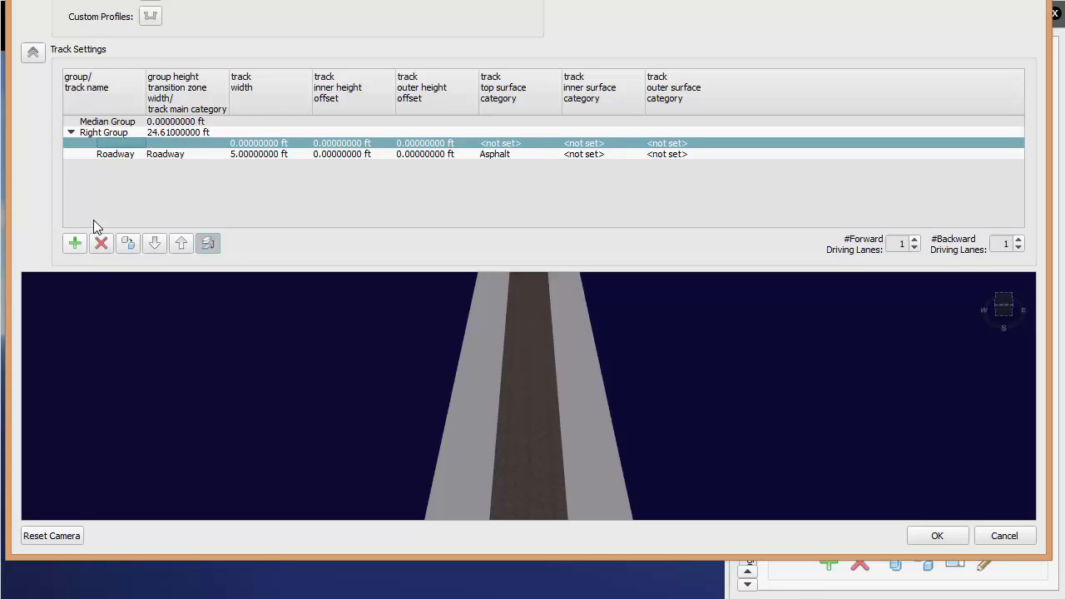
Add a stripe track 0.25 ft wide with a White Stripe top surface category.
left_click(74, 243)
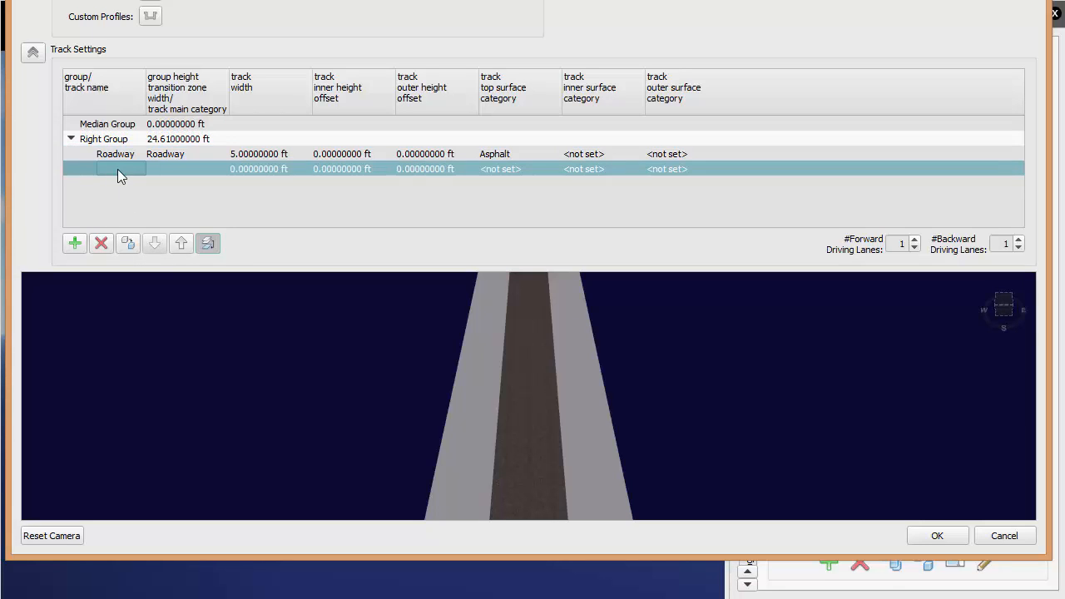
type("stre")
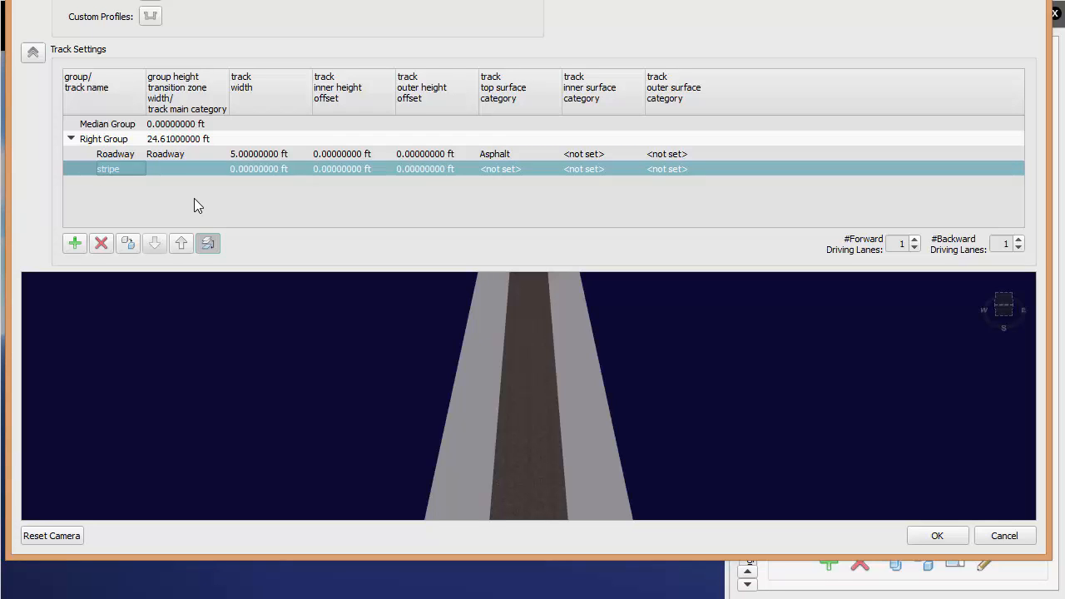
mouse_move(493, 183)
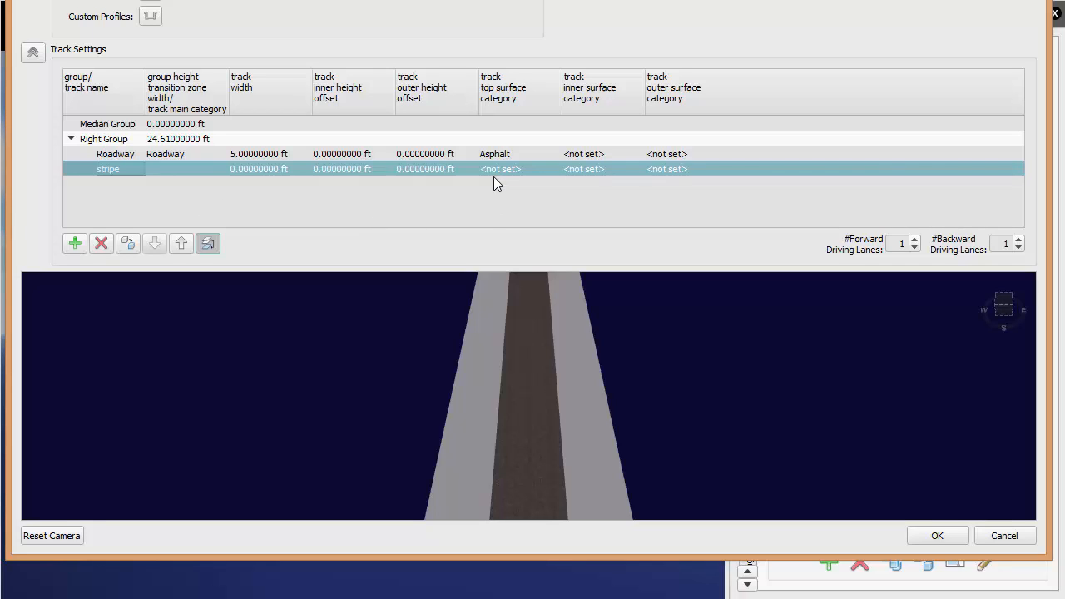
double_click(257, 168)
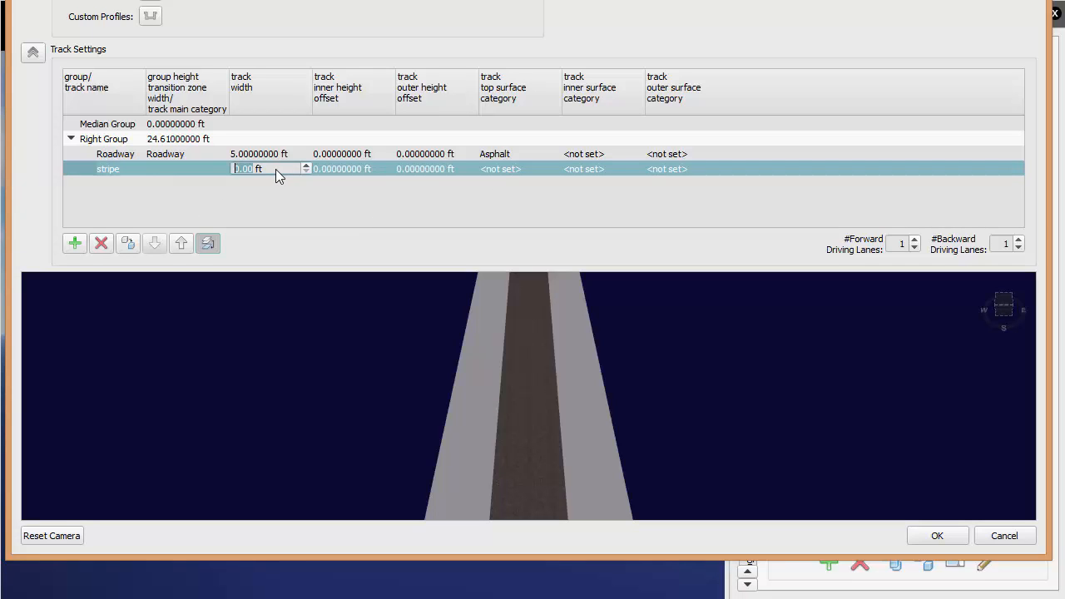
type(".250000")
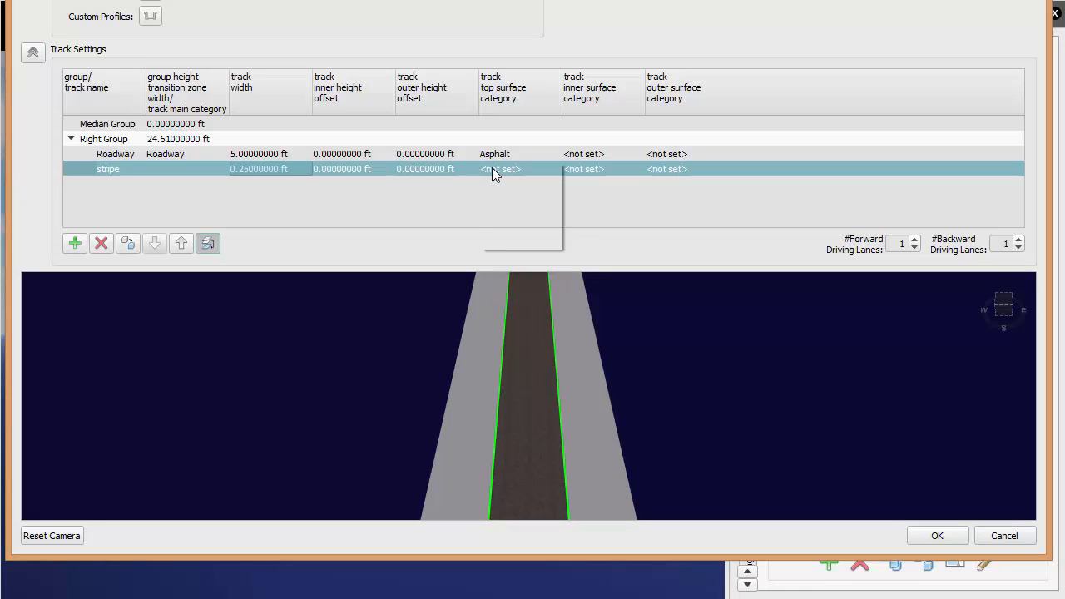
left_click(499, 168)
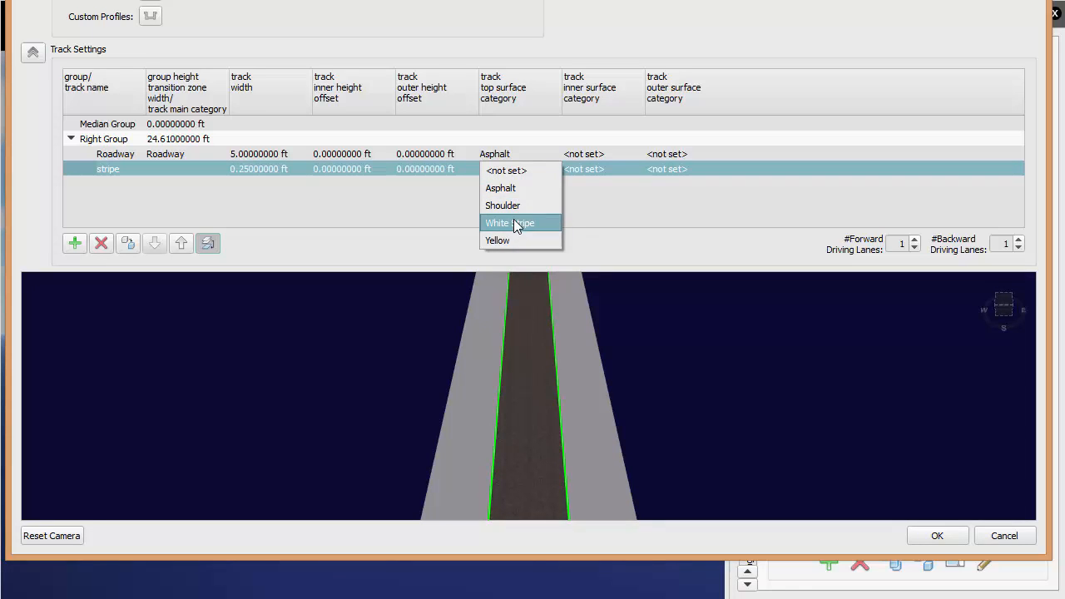
left_click(509, 223)
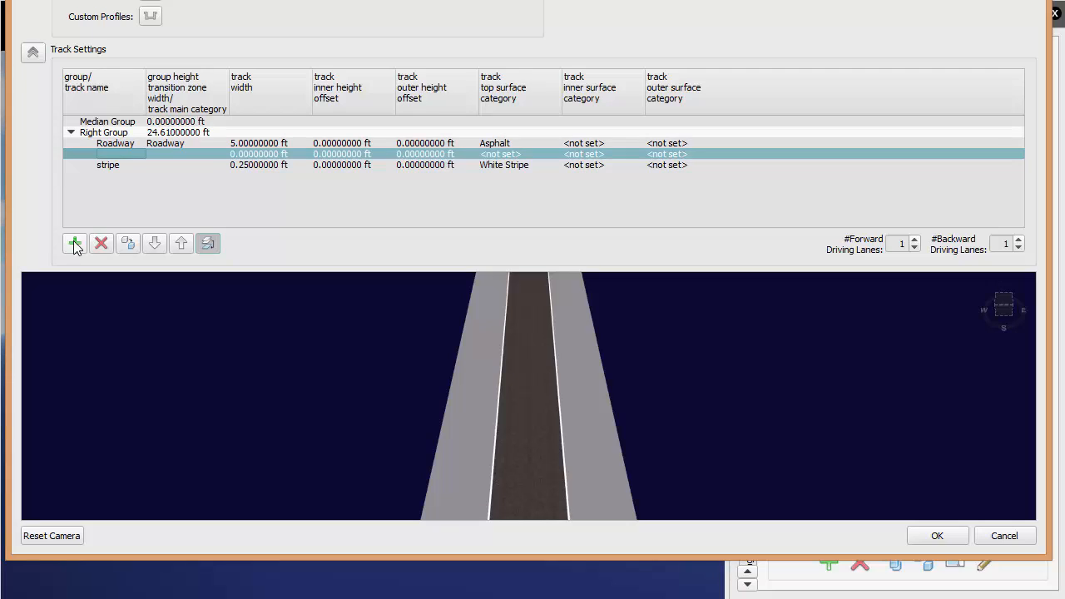
Add a track named shoulder with a Shoulder top surface category.
left_click(74, 242)
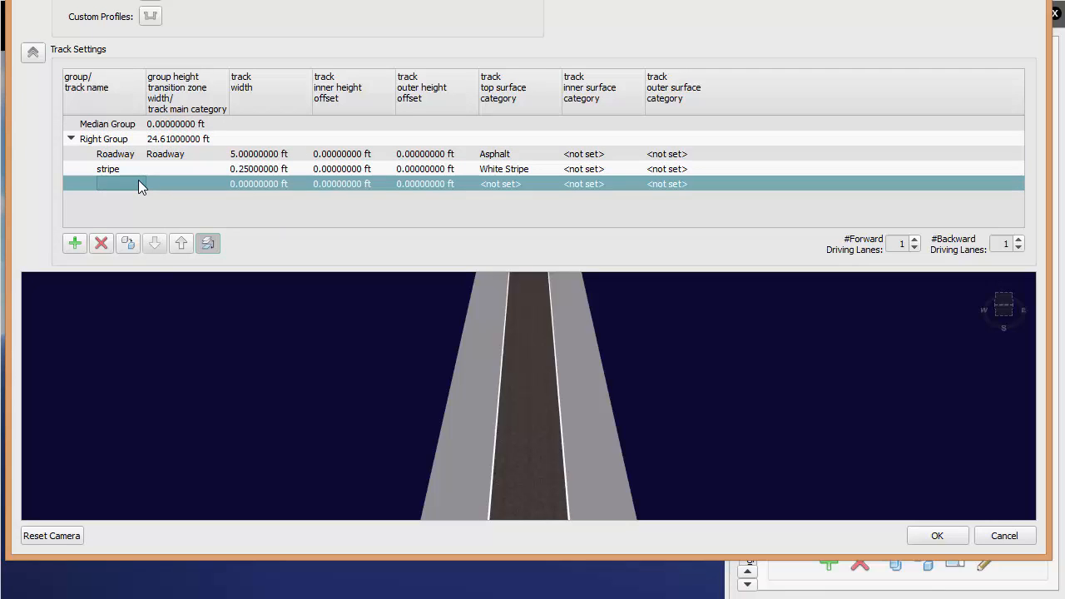
type("shoulder")
left_click(271, 183)
type("2")
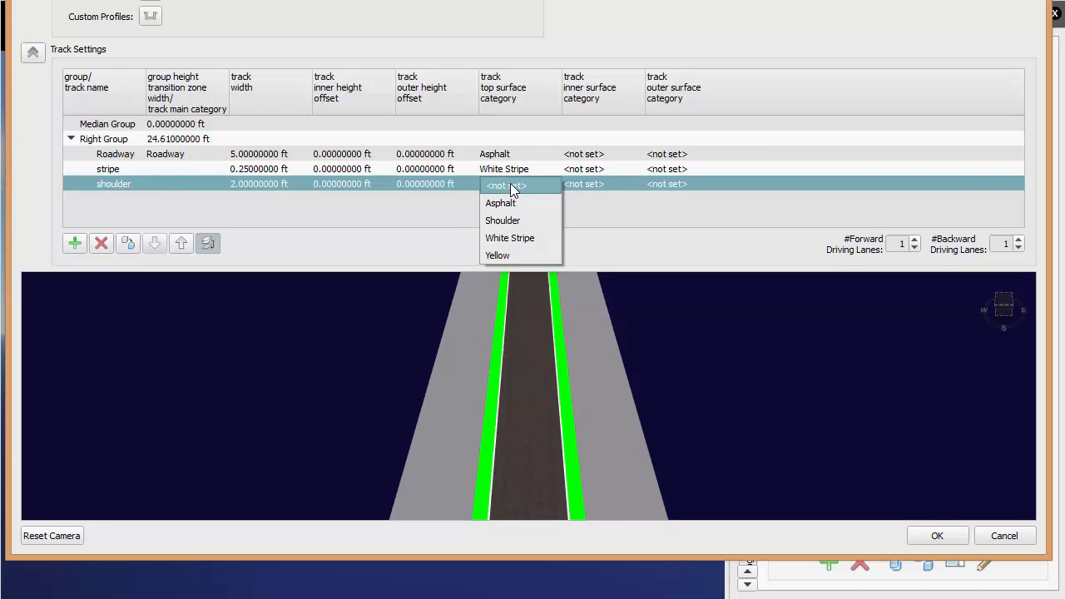
left_click(503, 220)
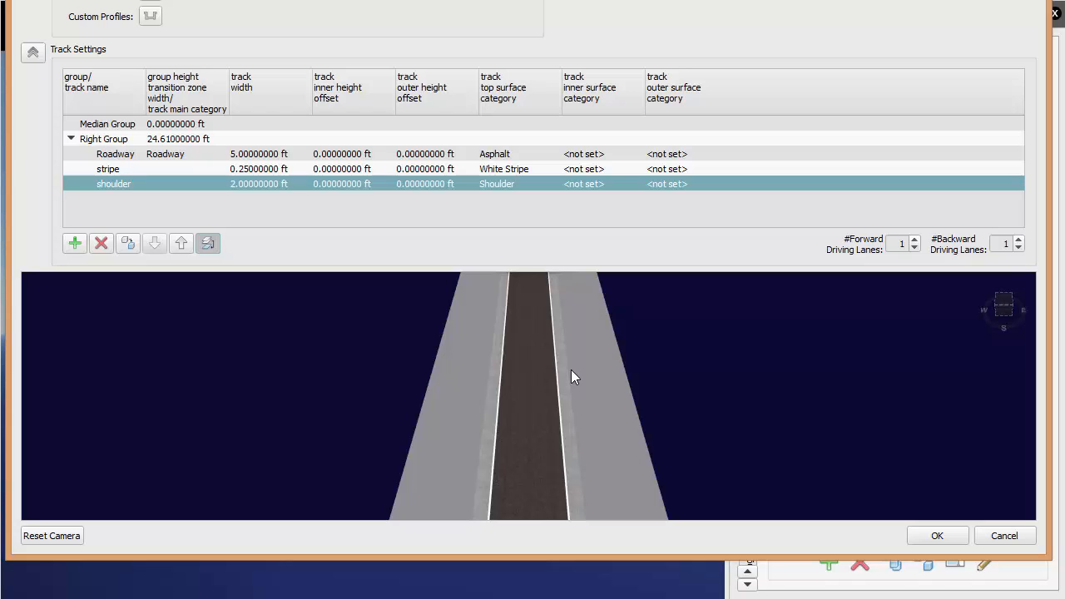
mouse_move(931, 514)
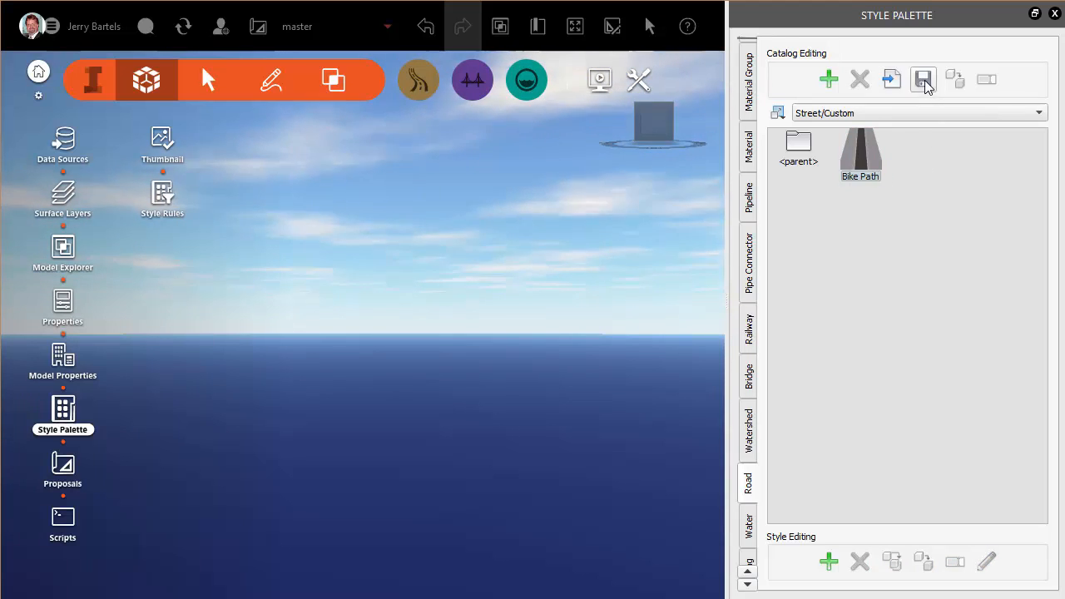
mouse_move(922, 80)
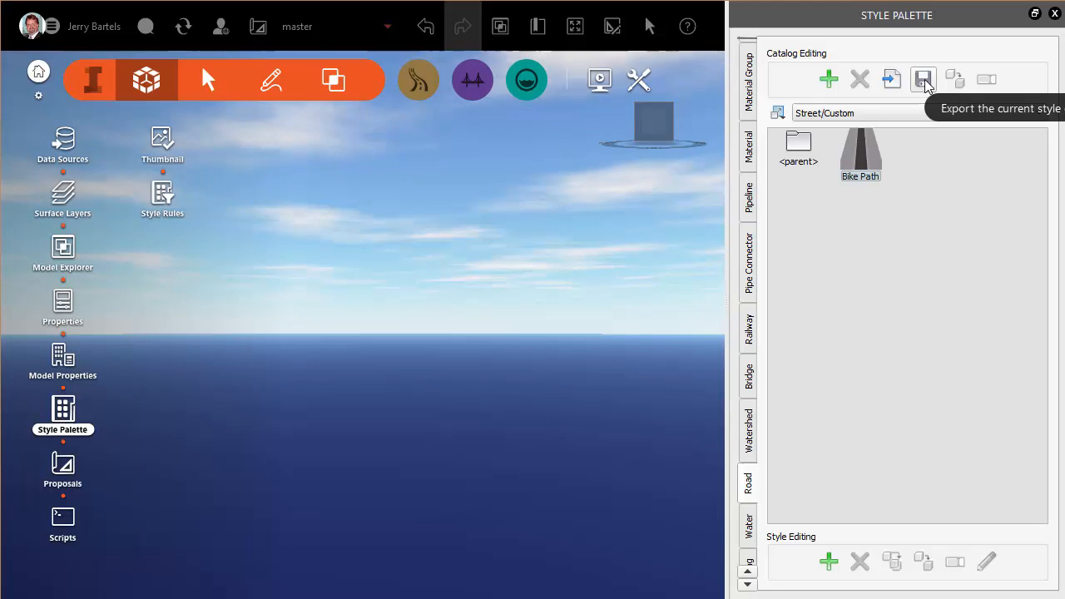
Start exporting the current Street/Custom style catalog.
left_click(922, 80)
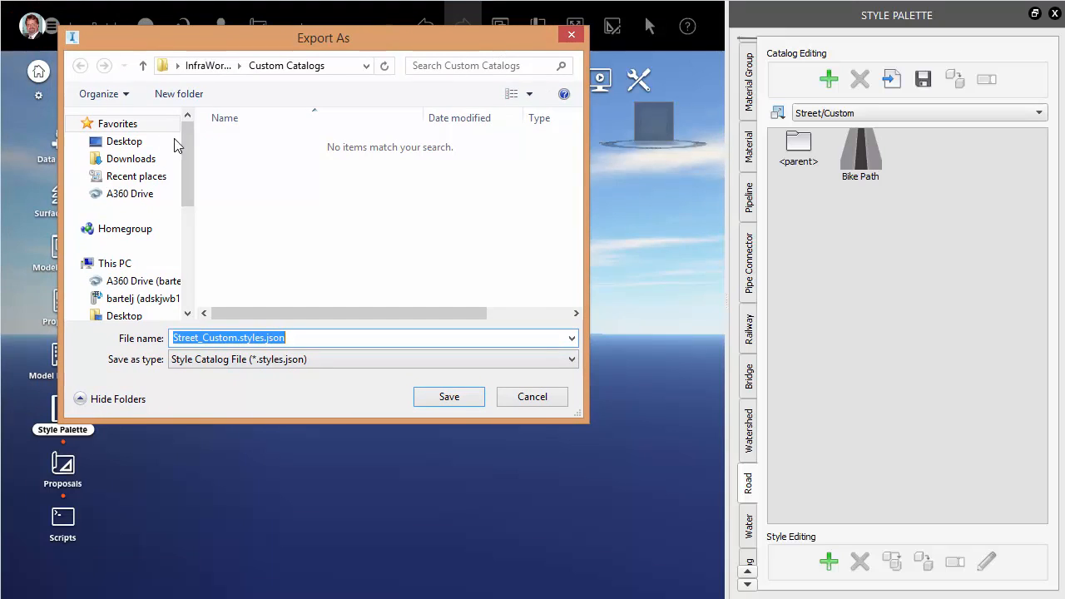
Save Street_Custom.styles.json into Desktop > InfraWorks Custom Content > Custom Catalogs.
left_click(123, 139)
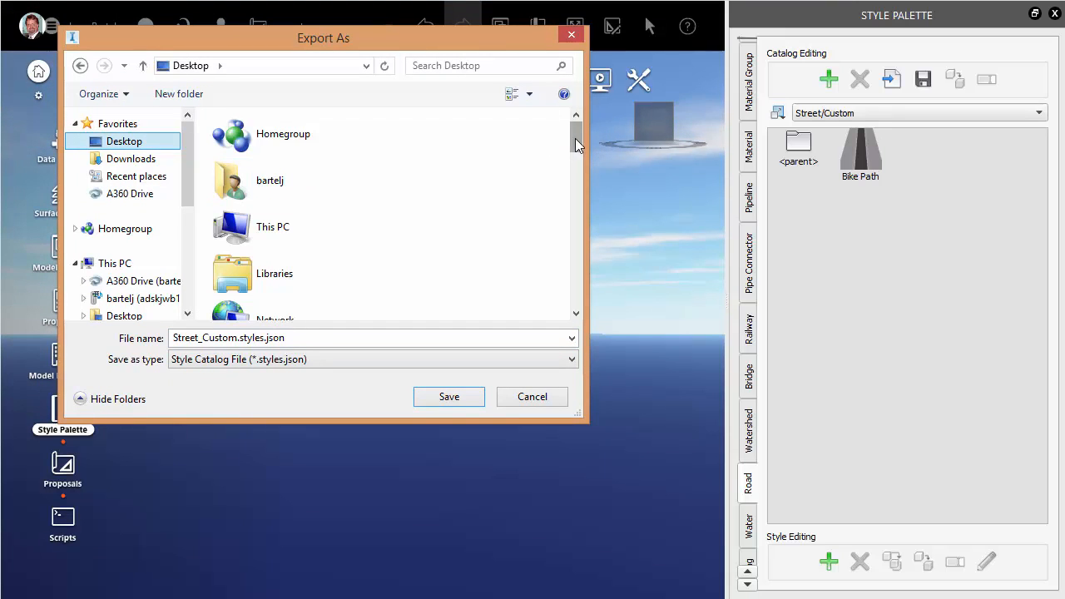
scroll("down", 3)
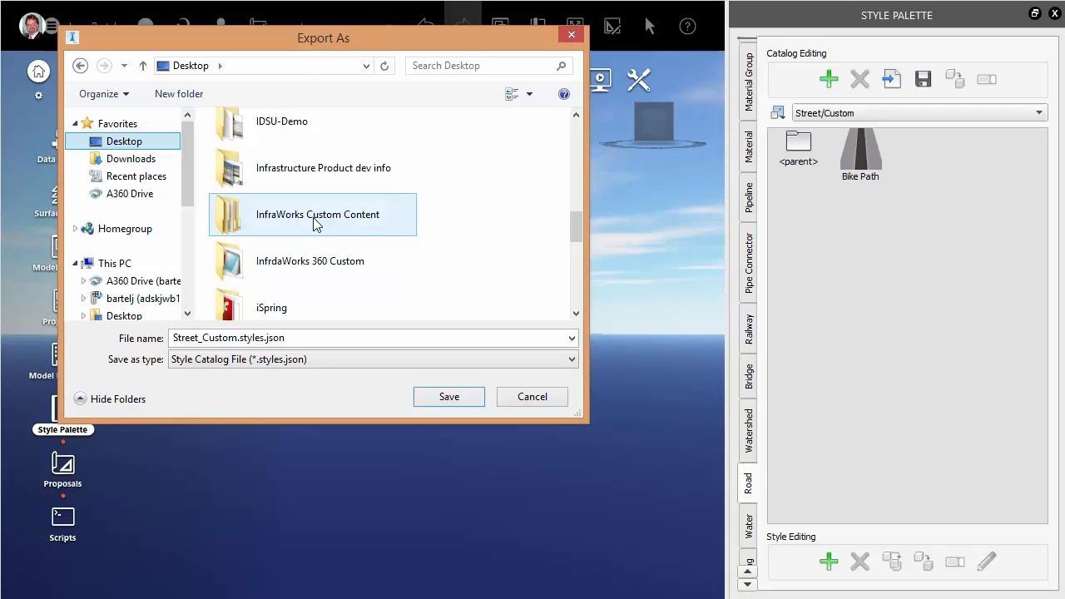
double_click(316, 213)
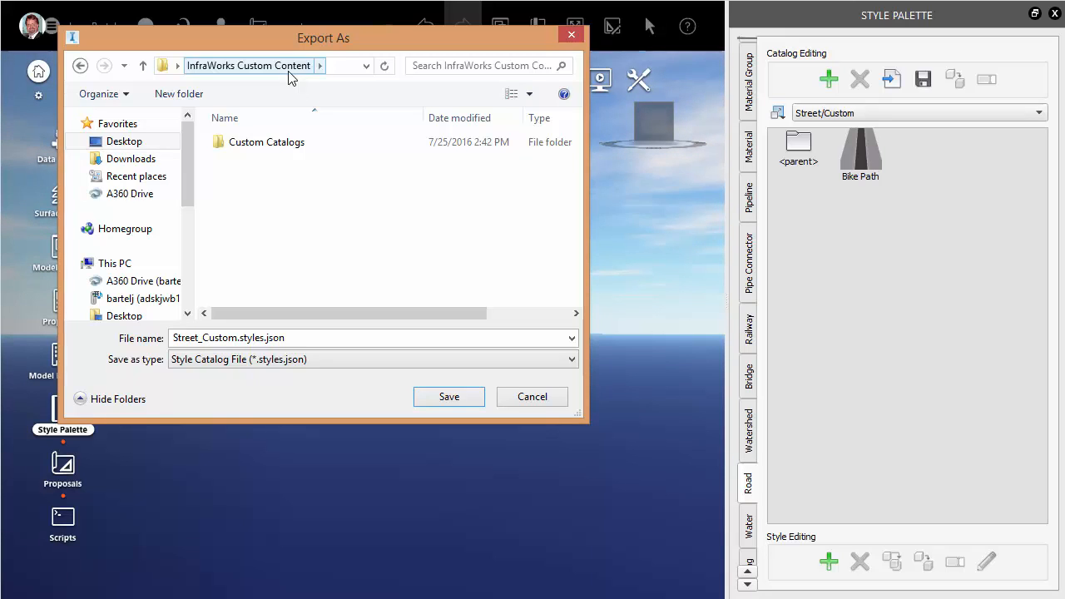
left_click(266, 141)
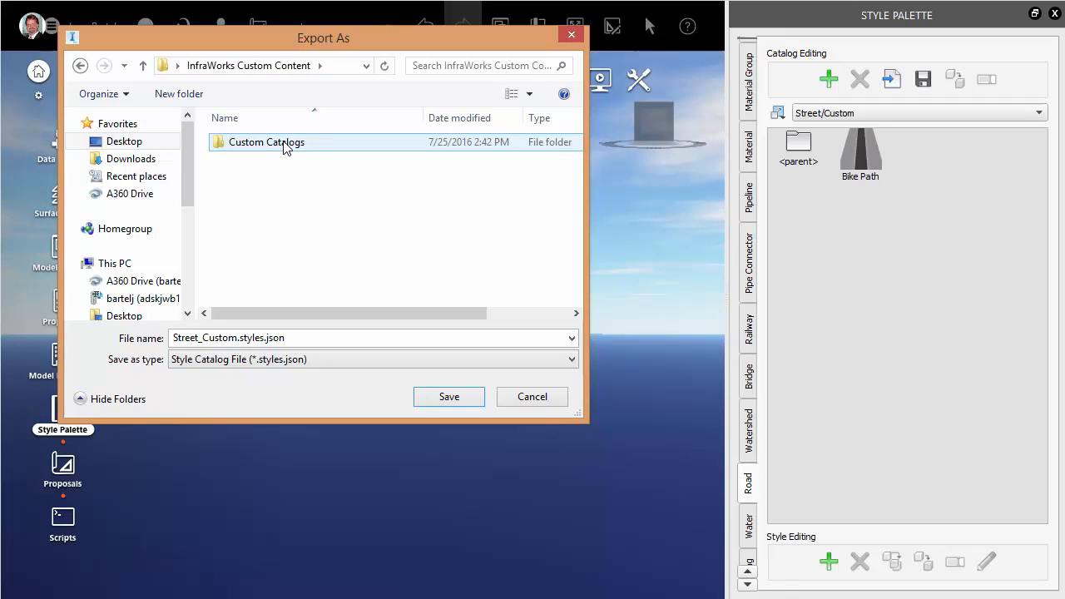
double_click(266, 141)
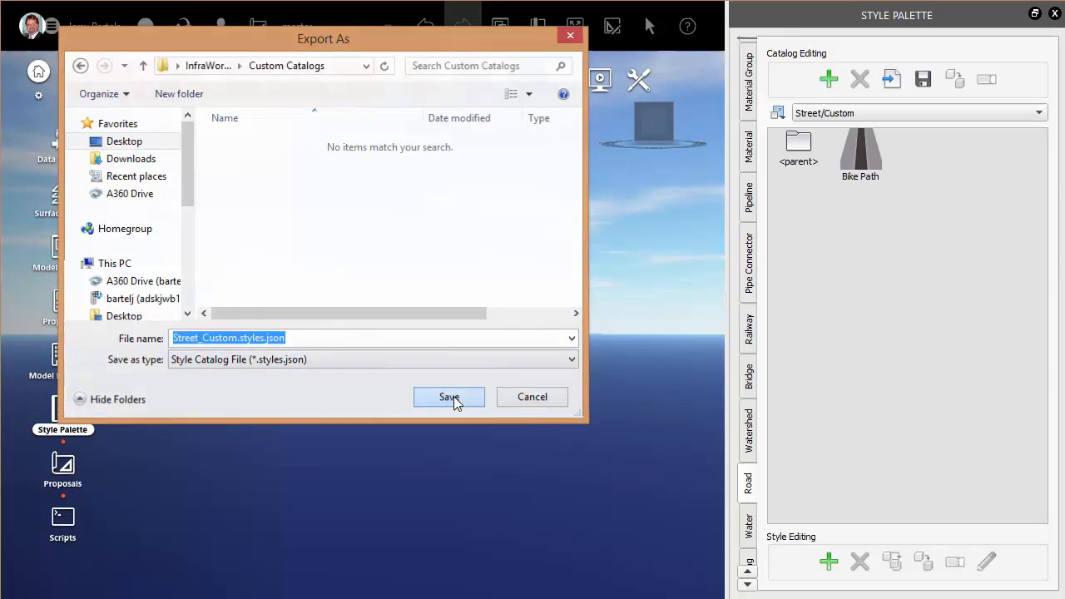
left_click(449, 396)
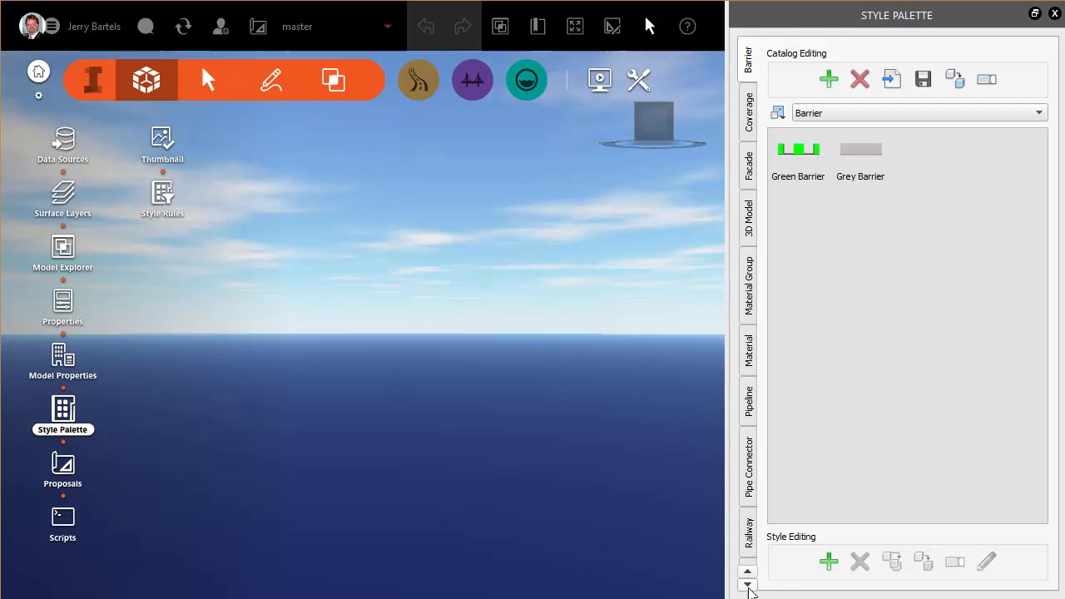
Switch the style palette to the Road tab showing the Street catalog.
left_click(747, 499)
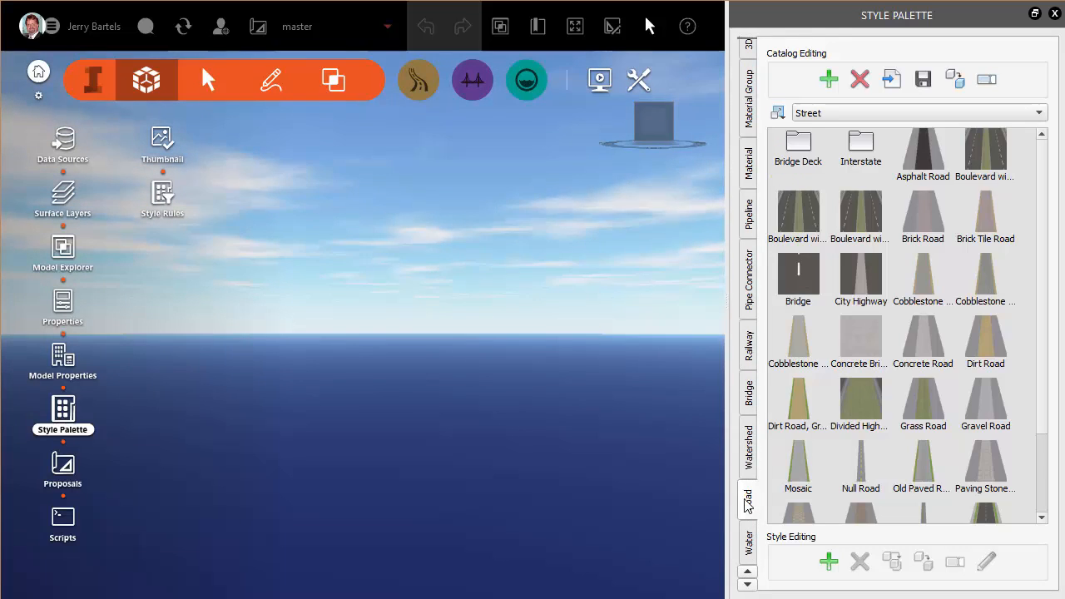
scroll("down", 3)
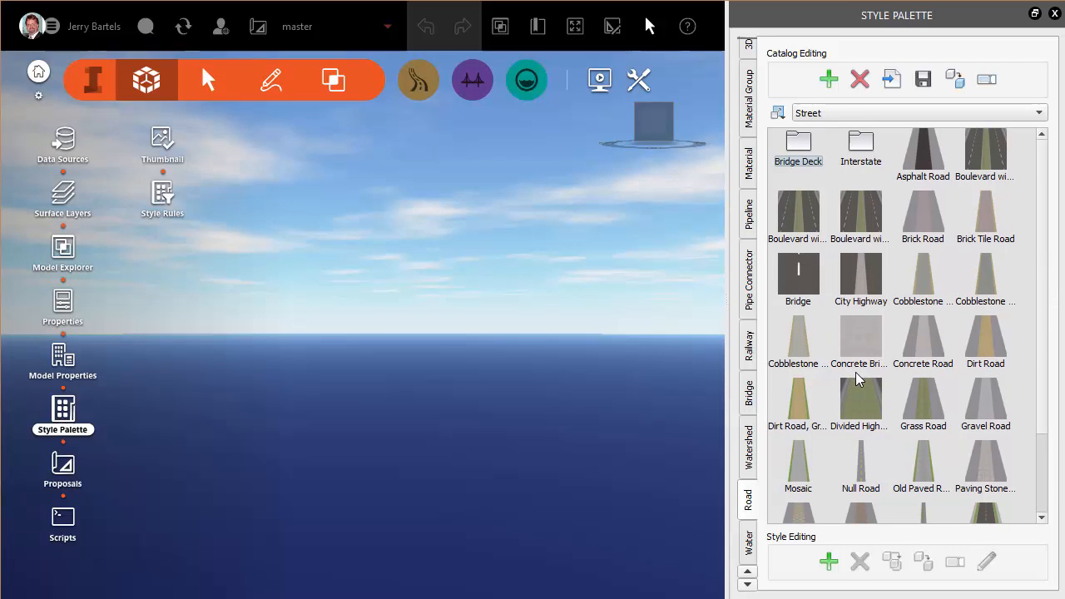
mouse_move(888, 233)
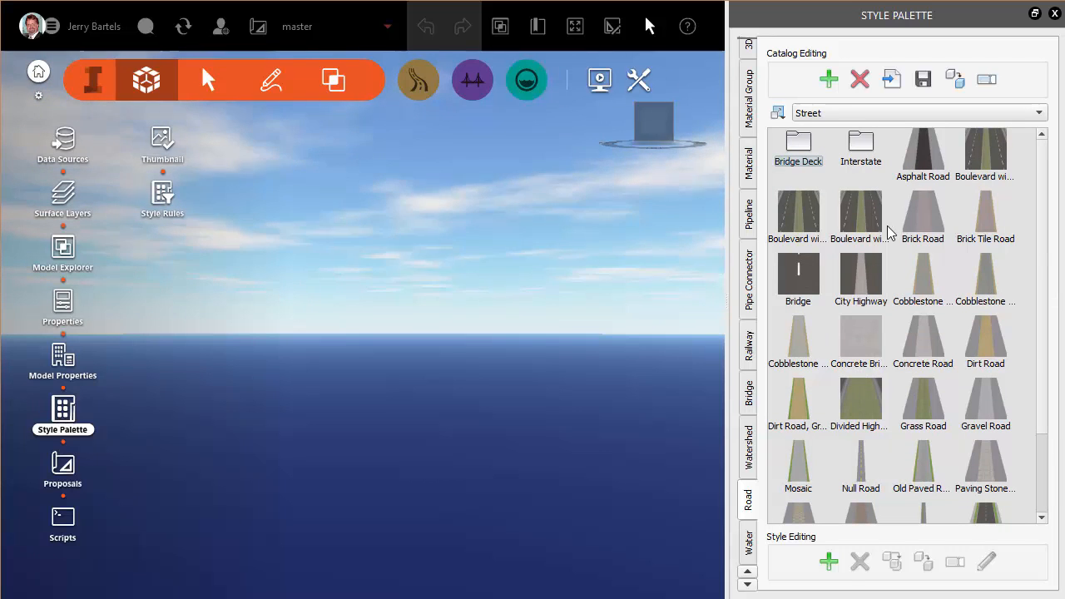
mouse_move(891, 80)
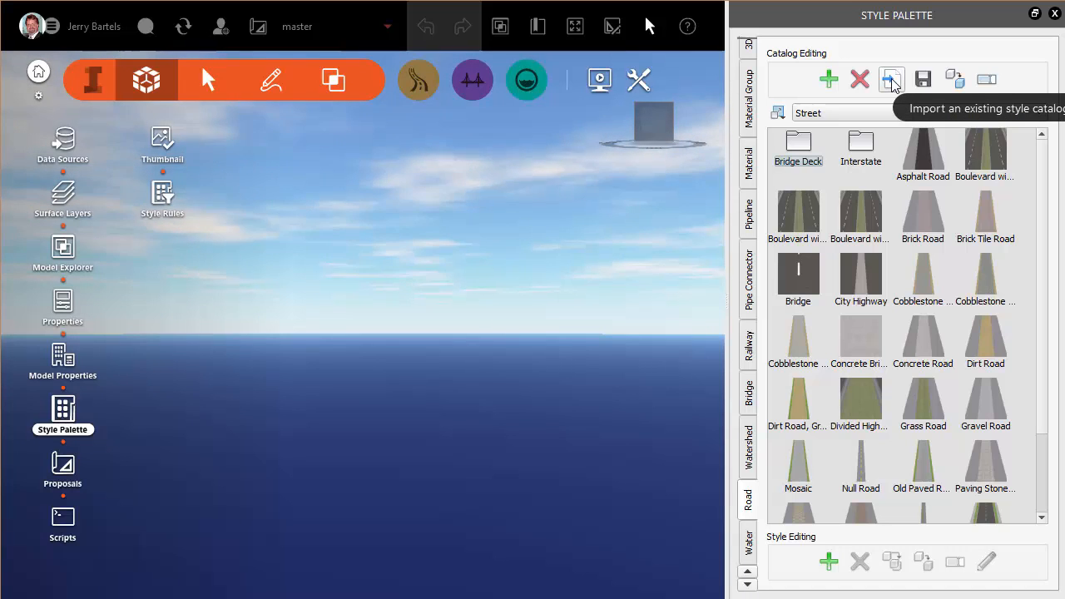
Import Street_Custom.styles.json from Custom Catalogs into this model's style palette.
left_click(892, 80)
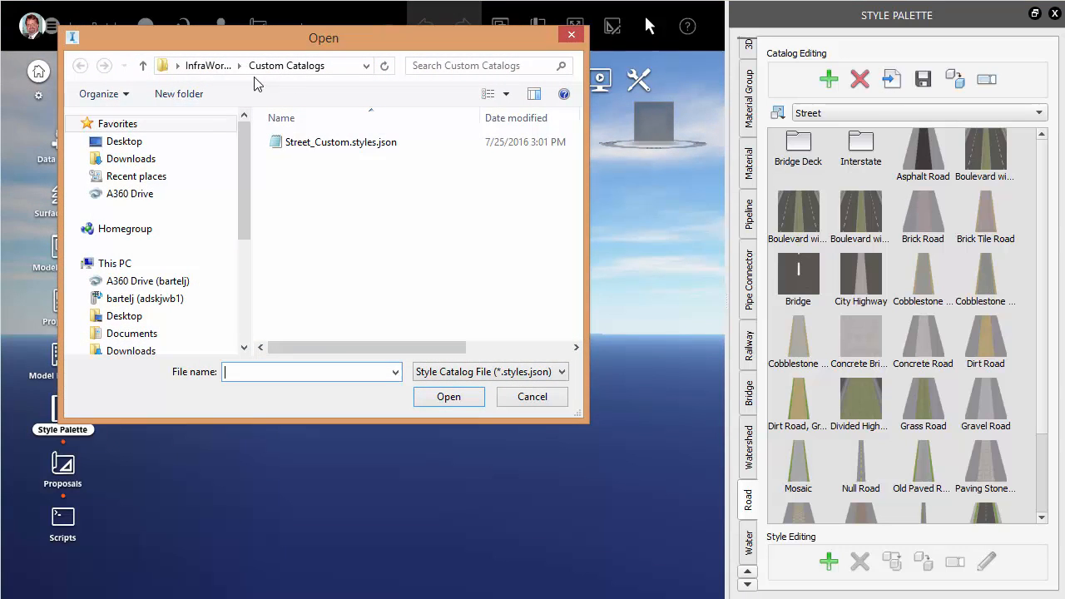
left_click(340, 142)
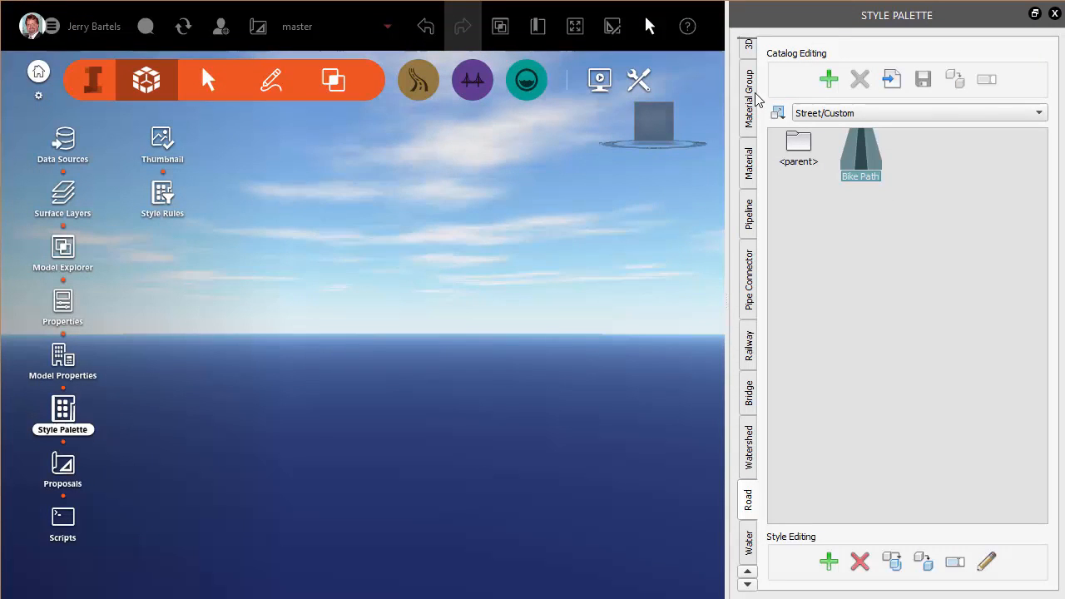
left_click(918, 113)
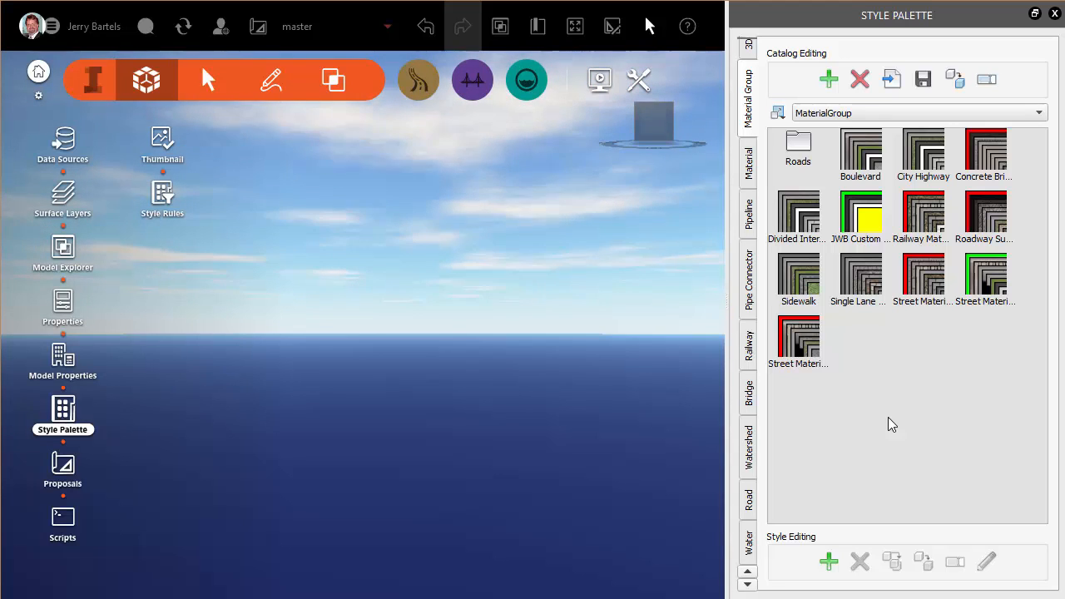
mouse_move(767, 500)
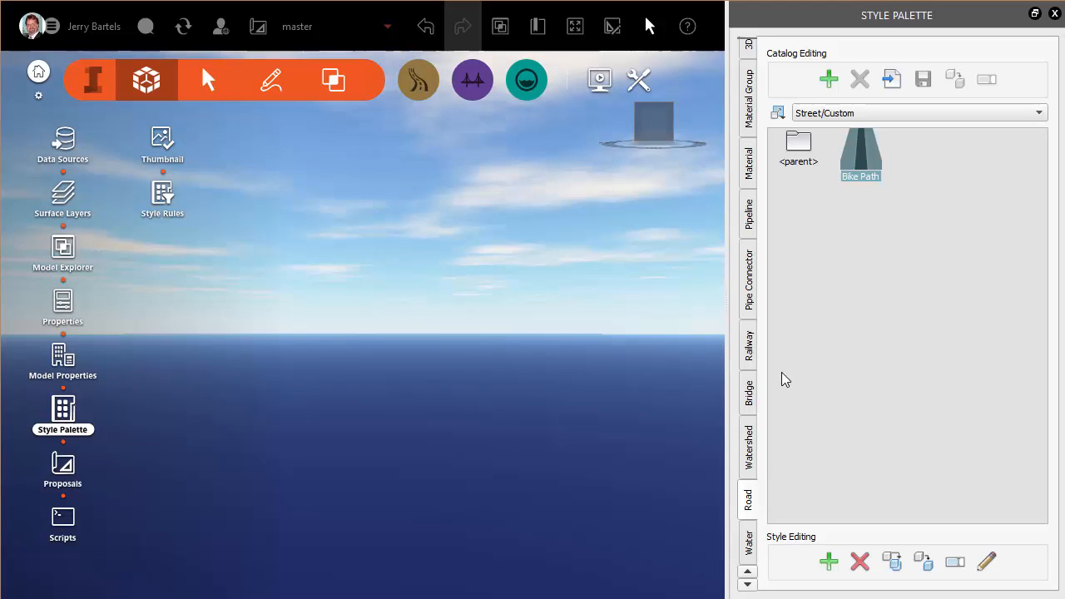
mouse_move(779, 312)
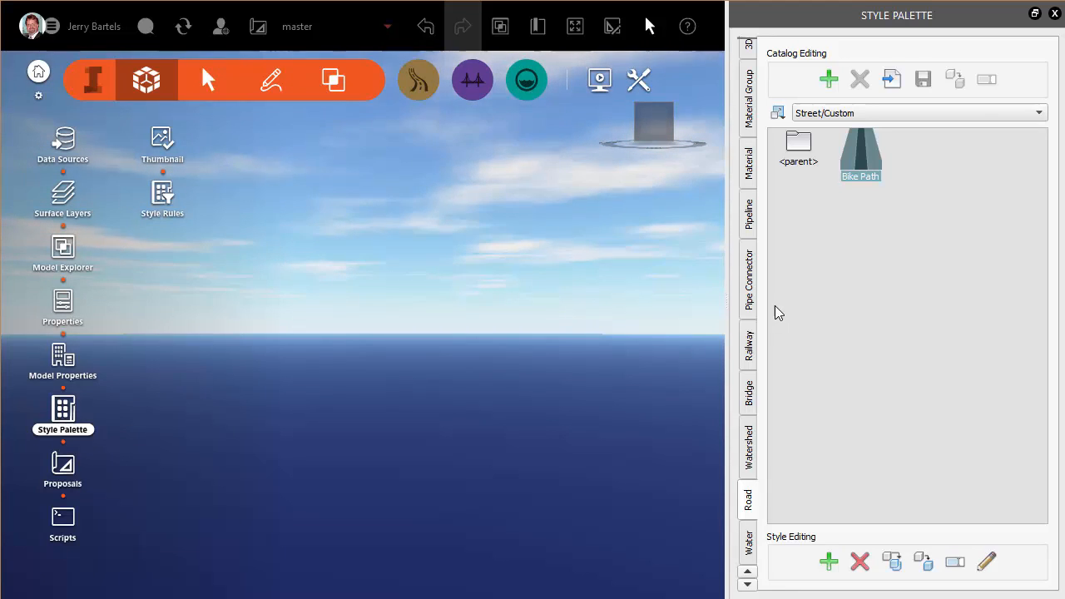